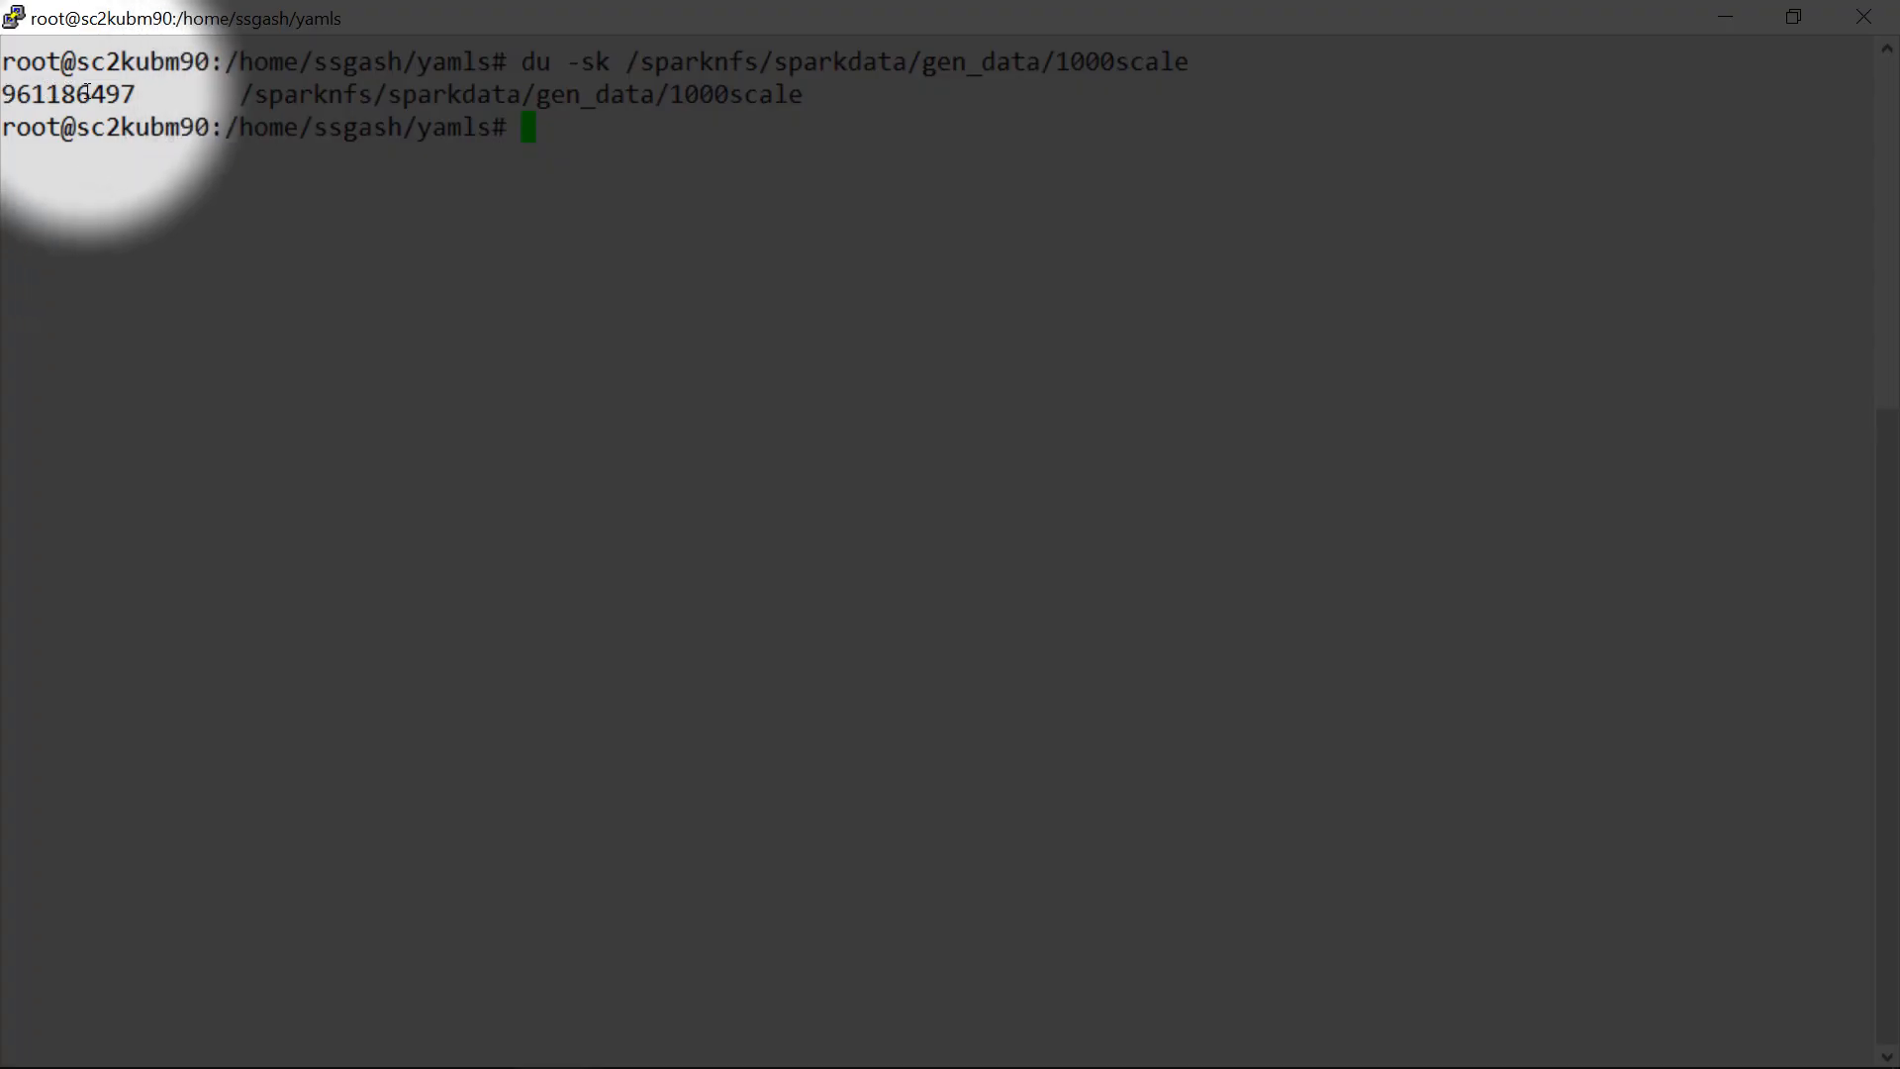
# - Launch the Parquet conversion SparkApplication with kubectl create -f convert.yaml
pyautogui.write('kubectl create -f convert.yaml')
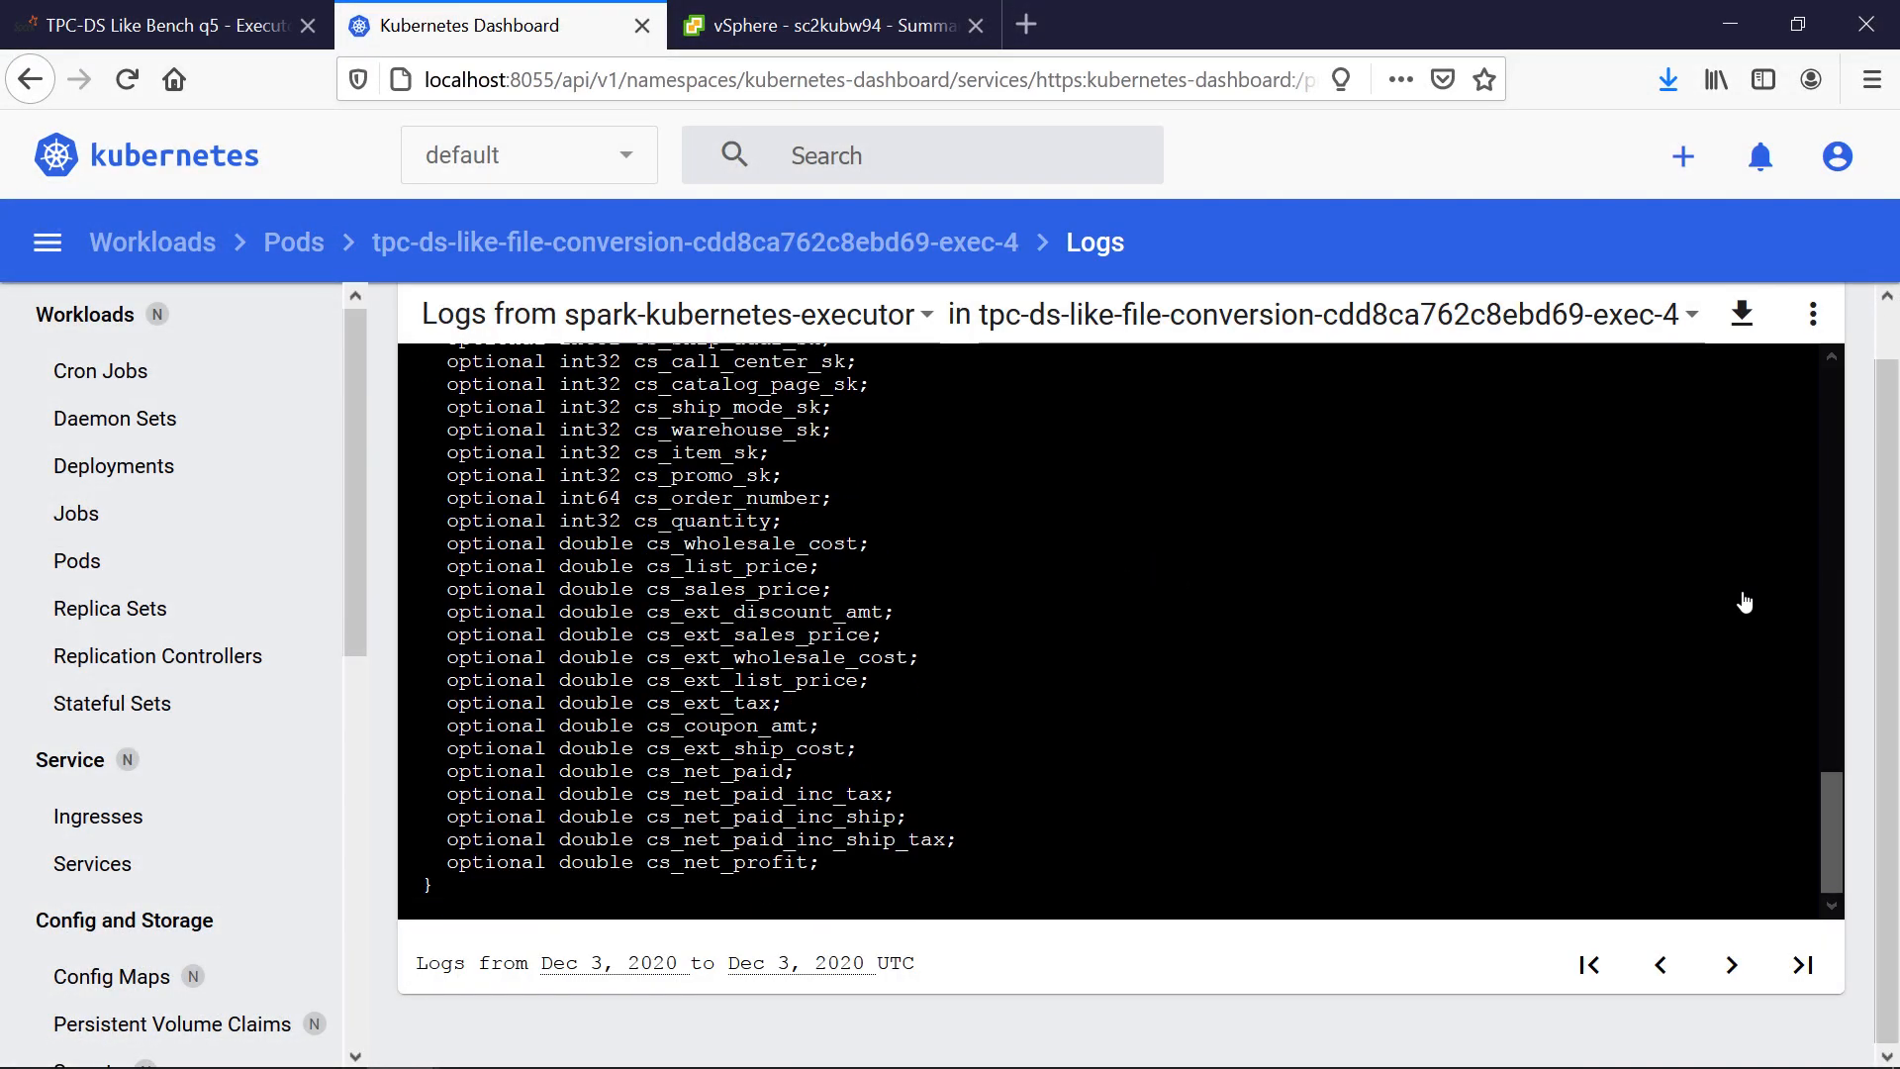
# - View the running conversion job's Stage 0 details: 45.1 GB input, 17.4 GB output
pyautogui.click(158, 24)
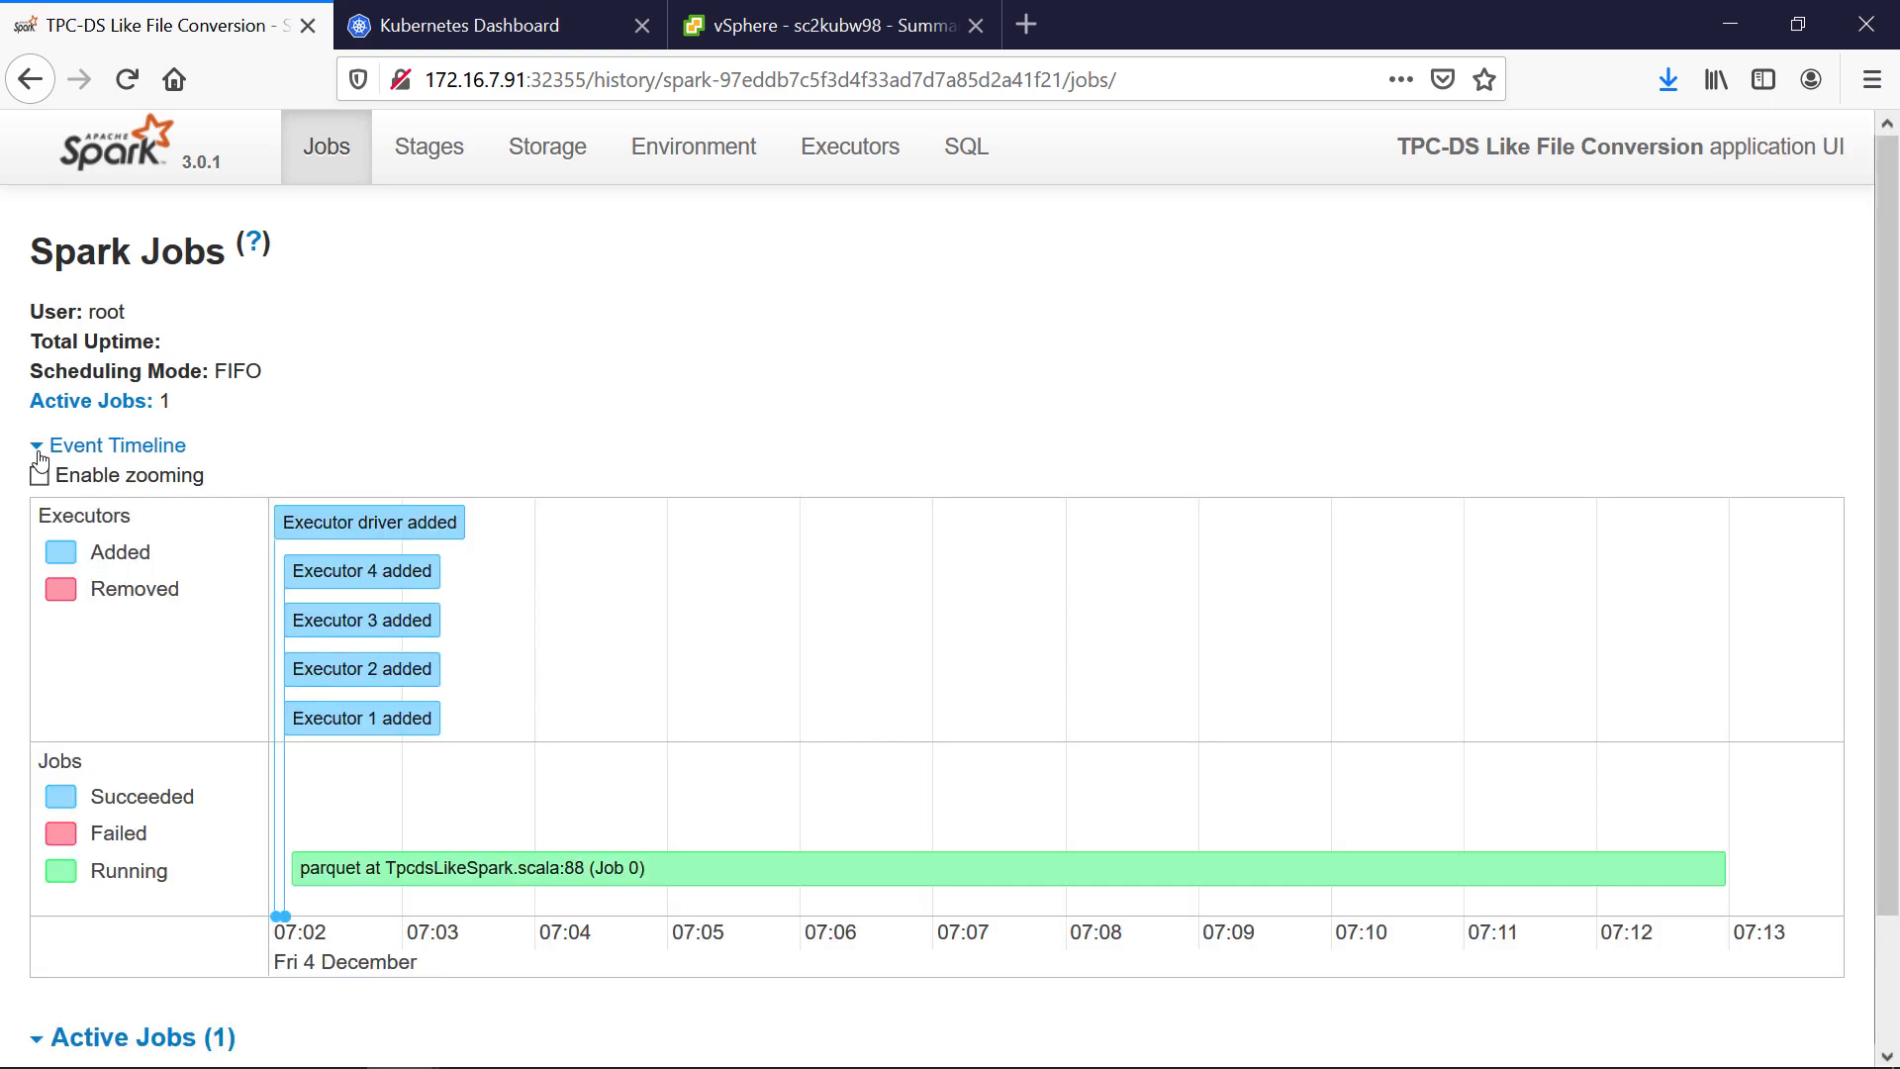
pyautogui.click(473, 867)
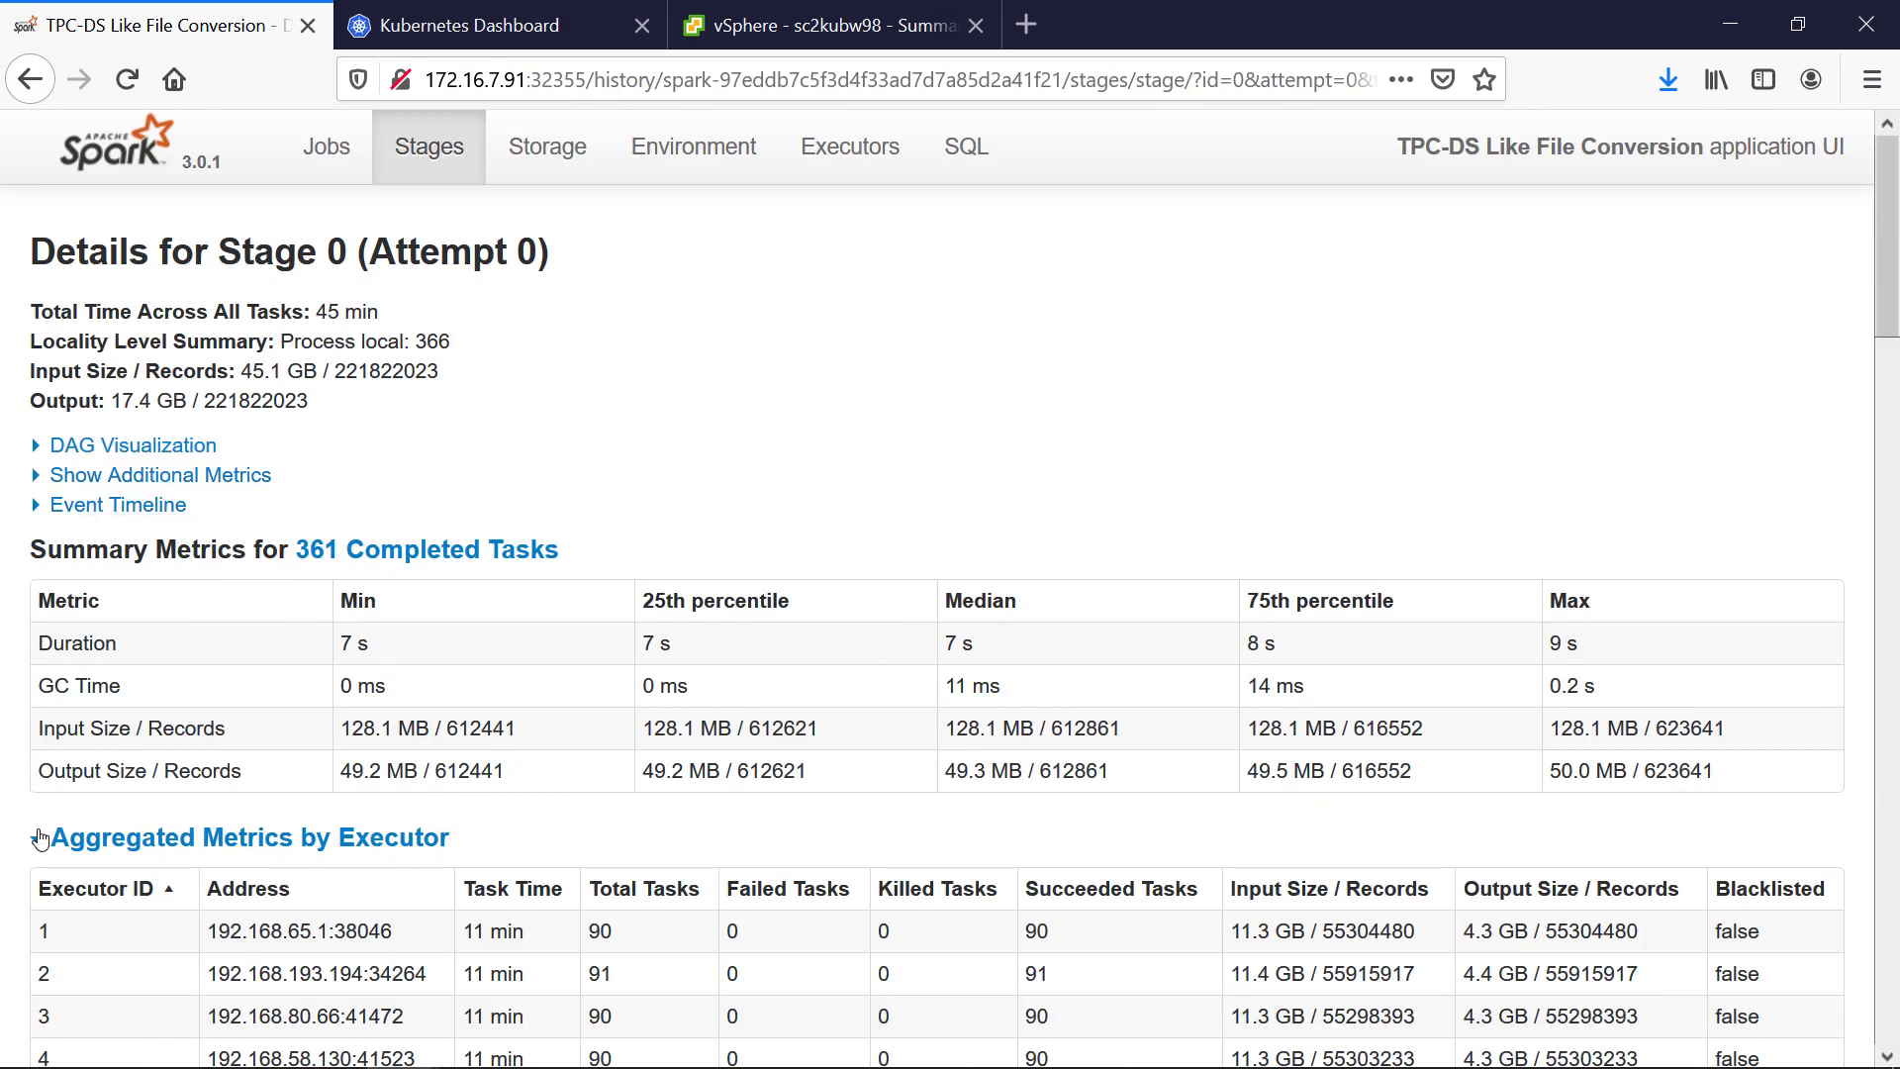
pyautogui.scroll(-3)
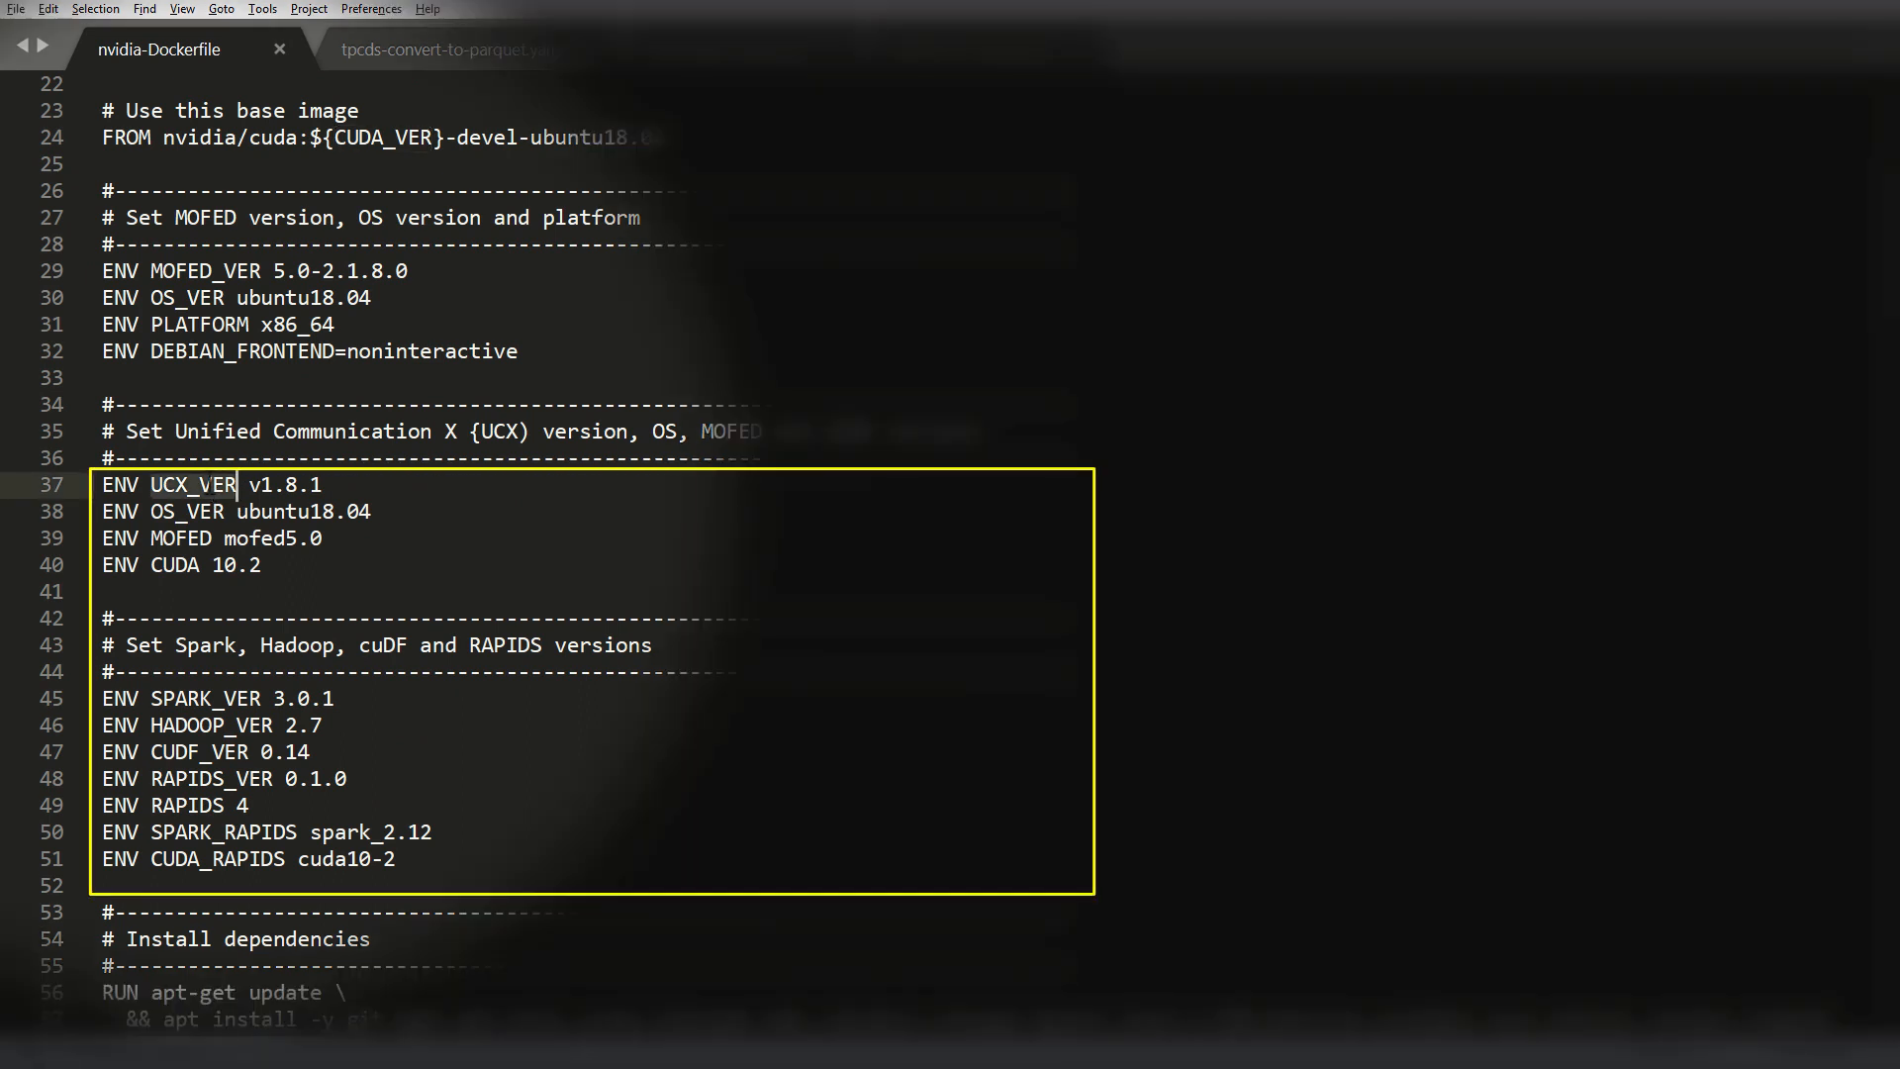
pyautogui.doubleClick(196, 698)
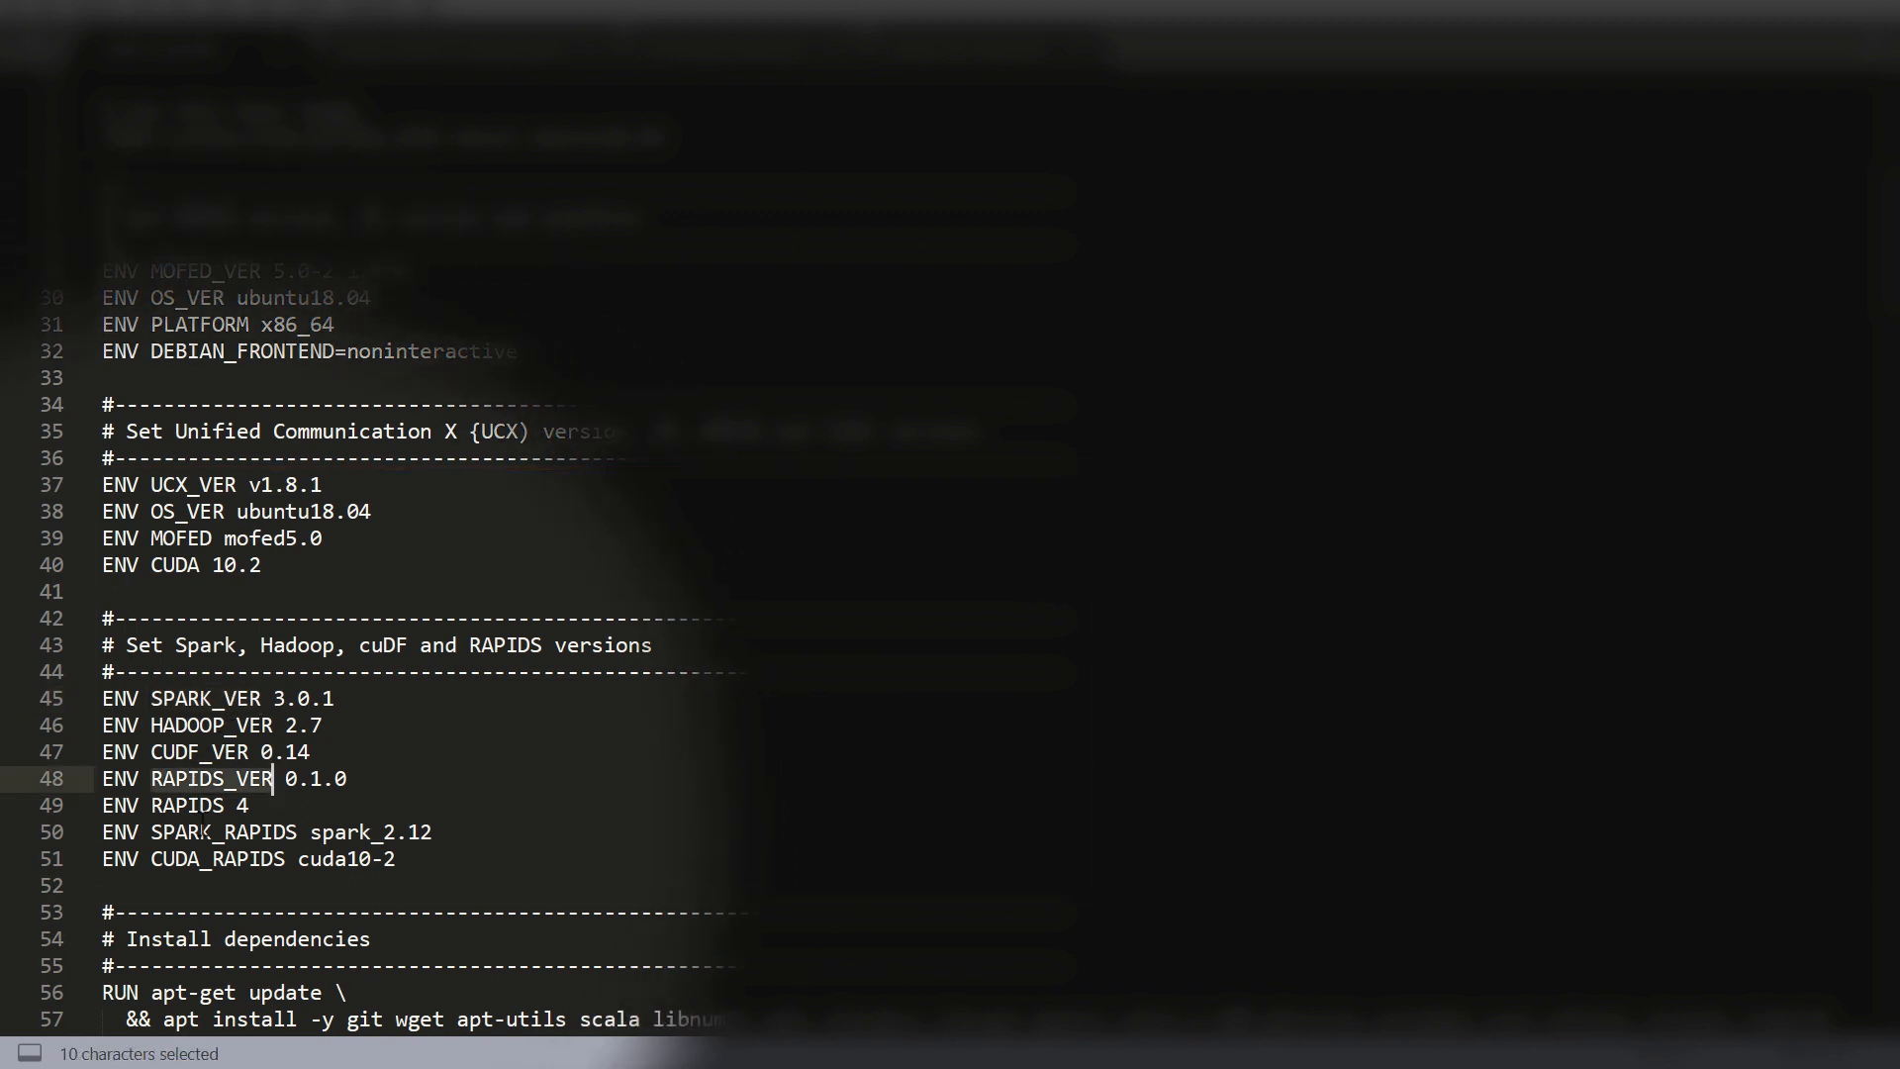
pyautogui.doubleClick(230, 832)
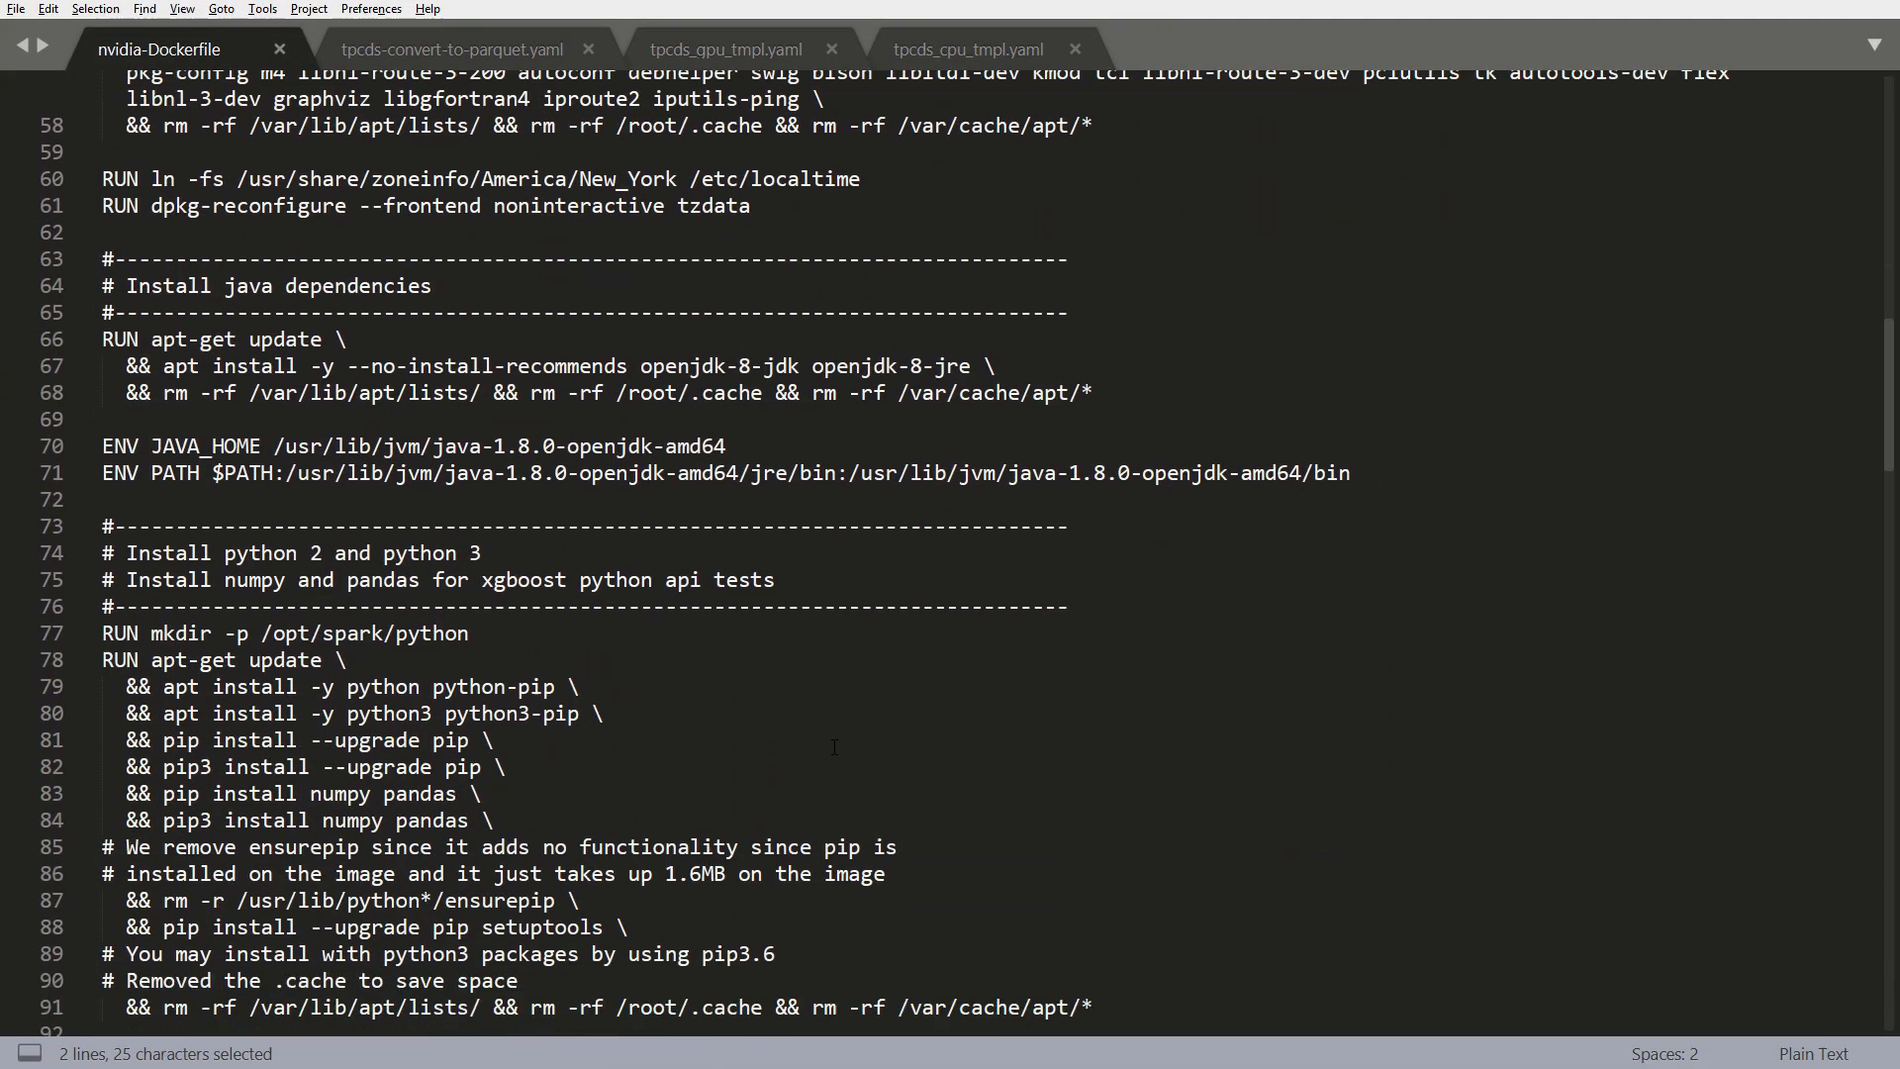
pyautogui.scroll(-3)
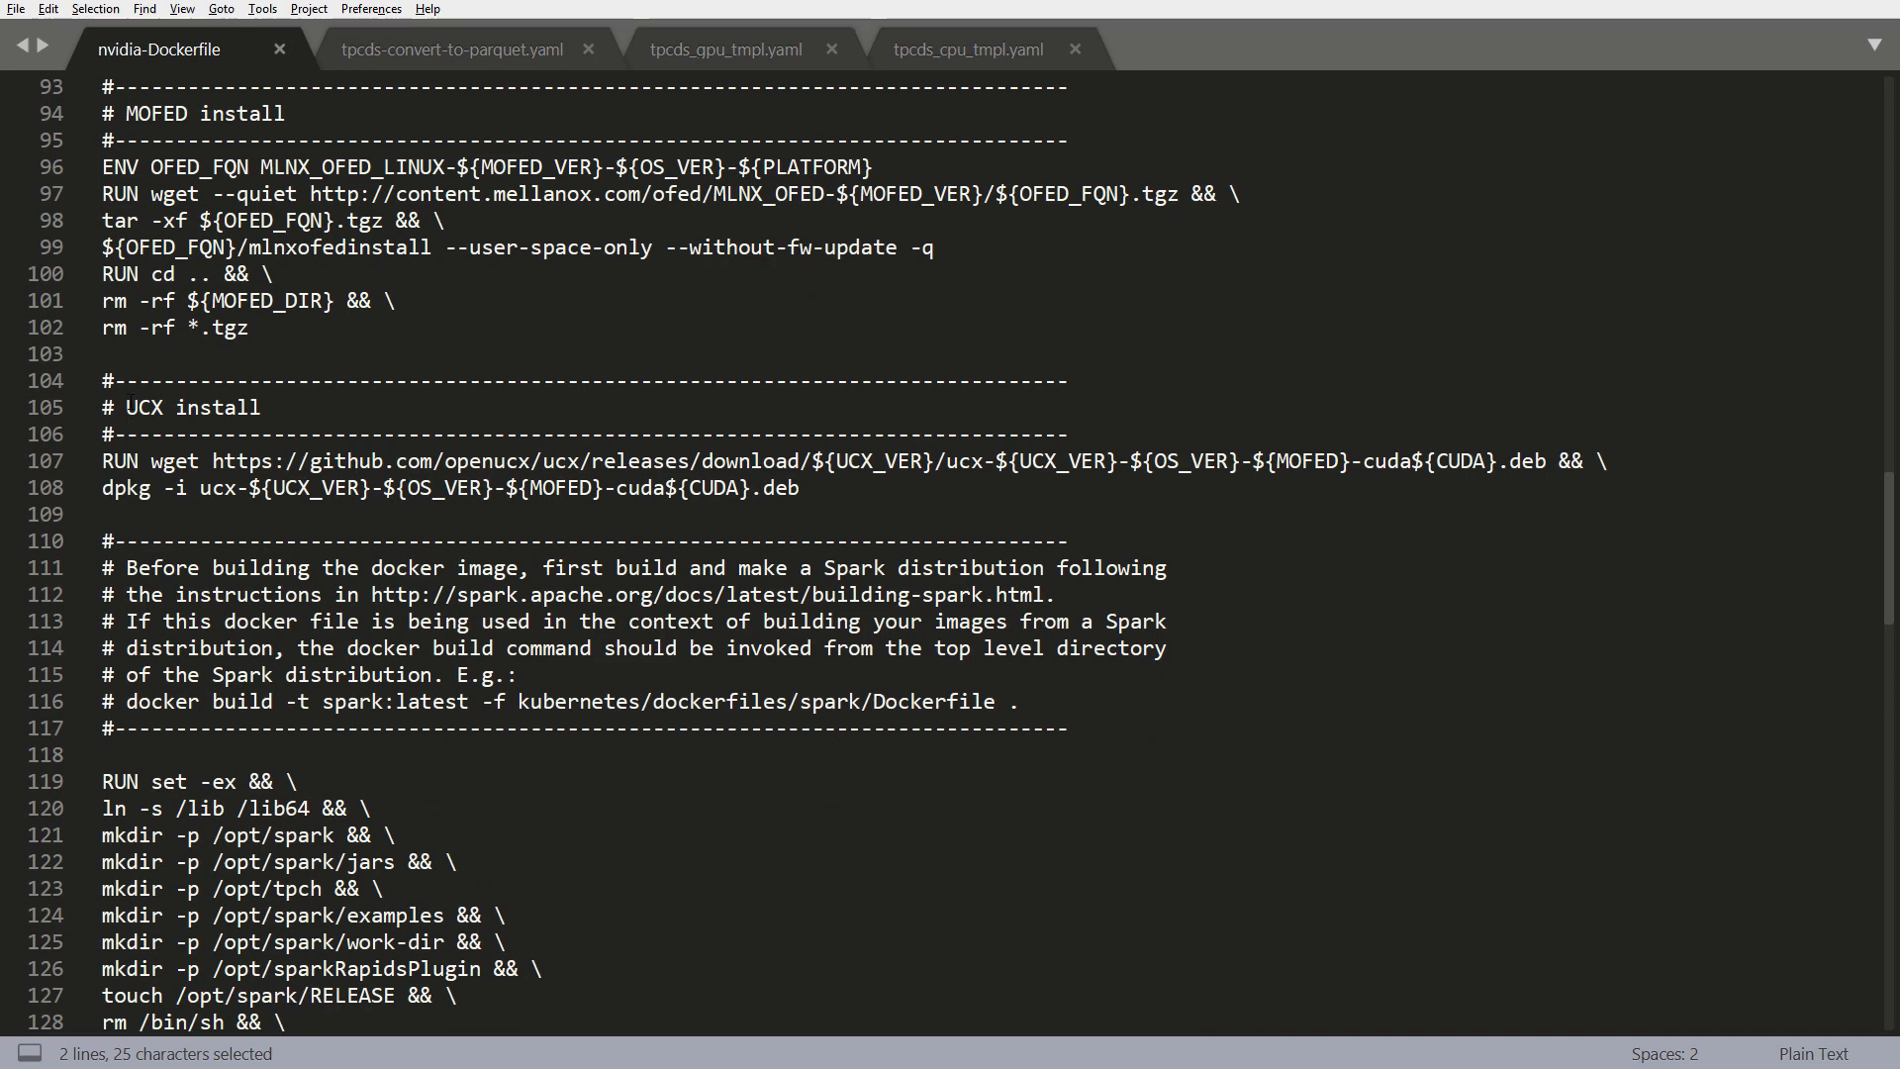
# - Review tpcds-convert-to-parquet.yaml's parquet format argument and executor resources, then view tpcds_gpu_tmpl.yaml
pyautogui.click(452, 50)
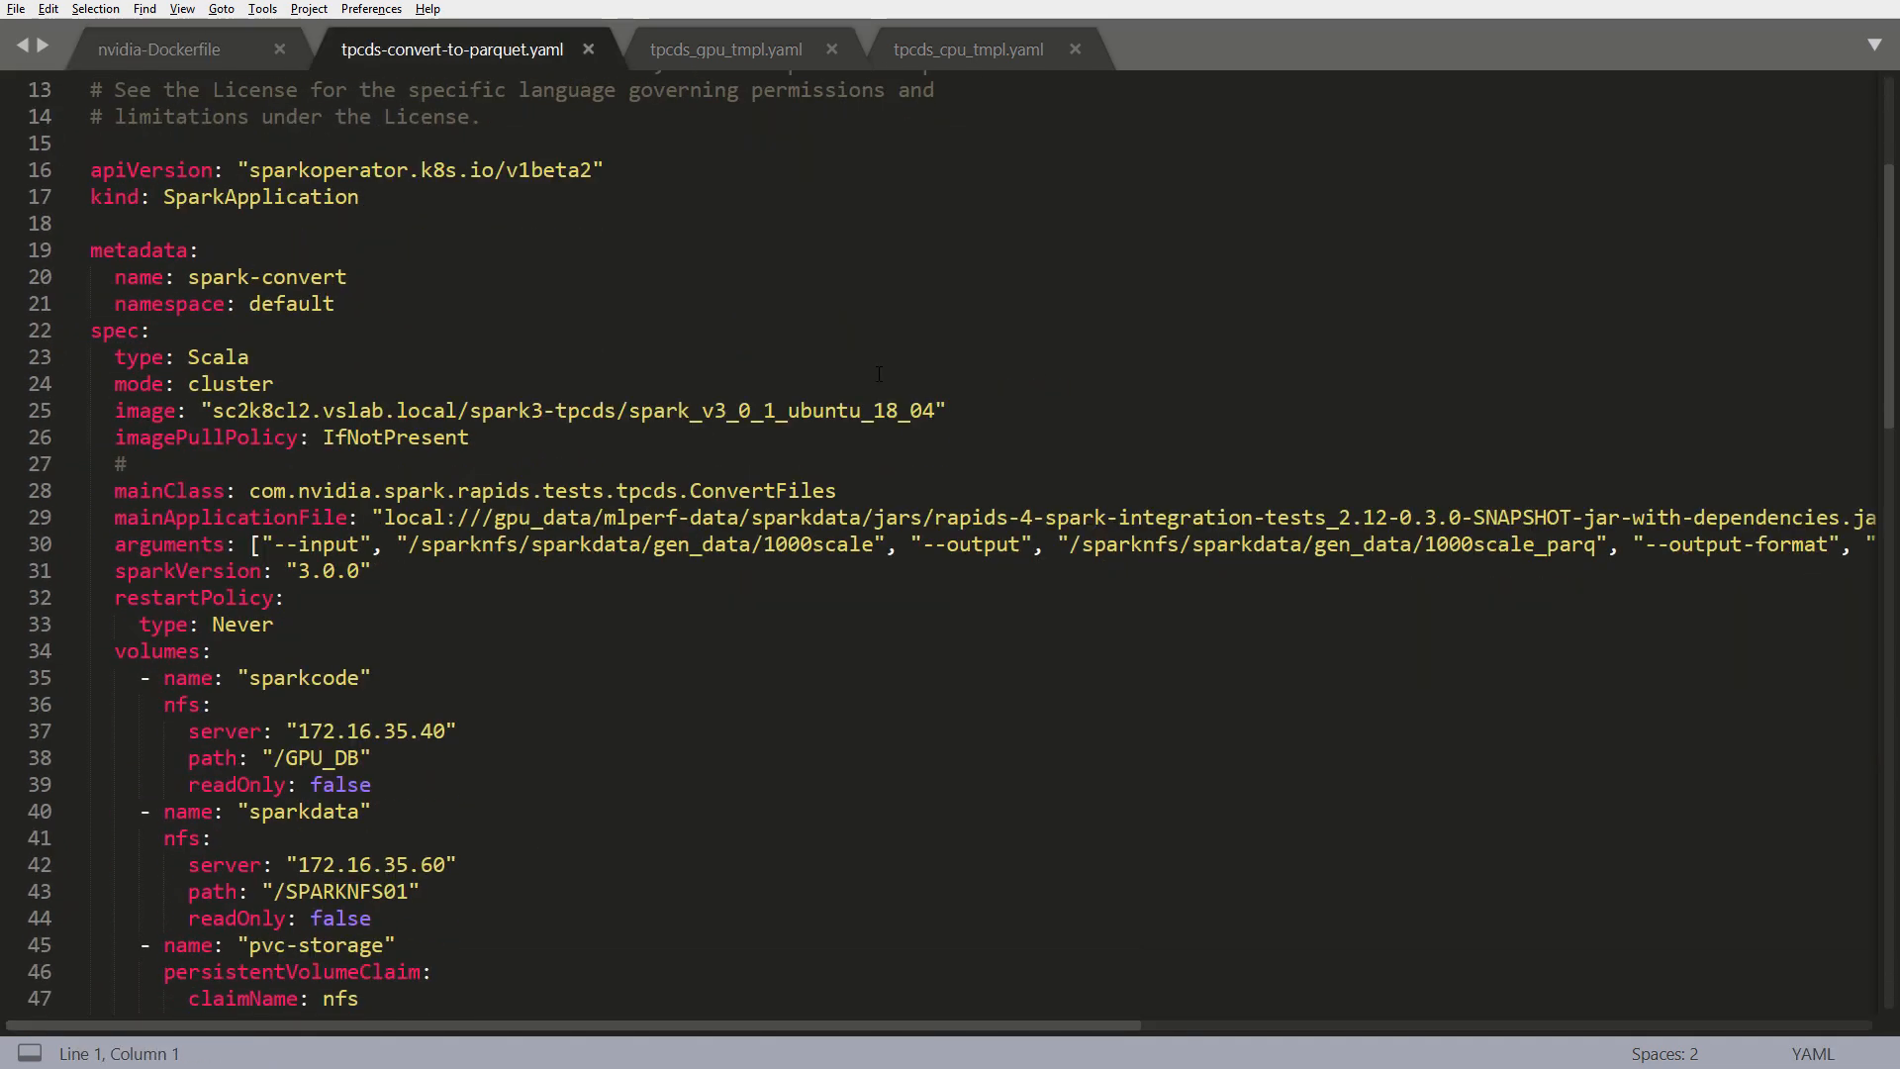
pyautogui.doubleClick(811, 544)
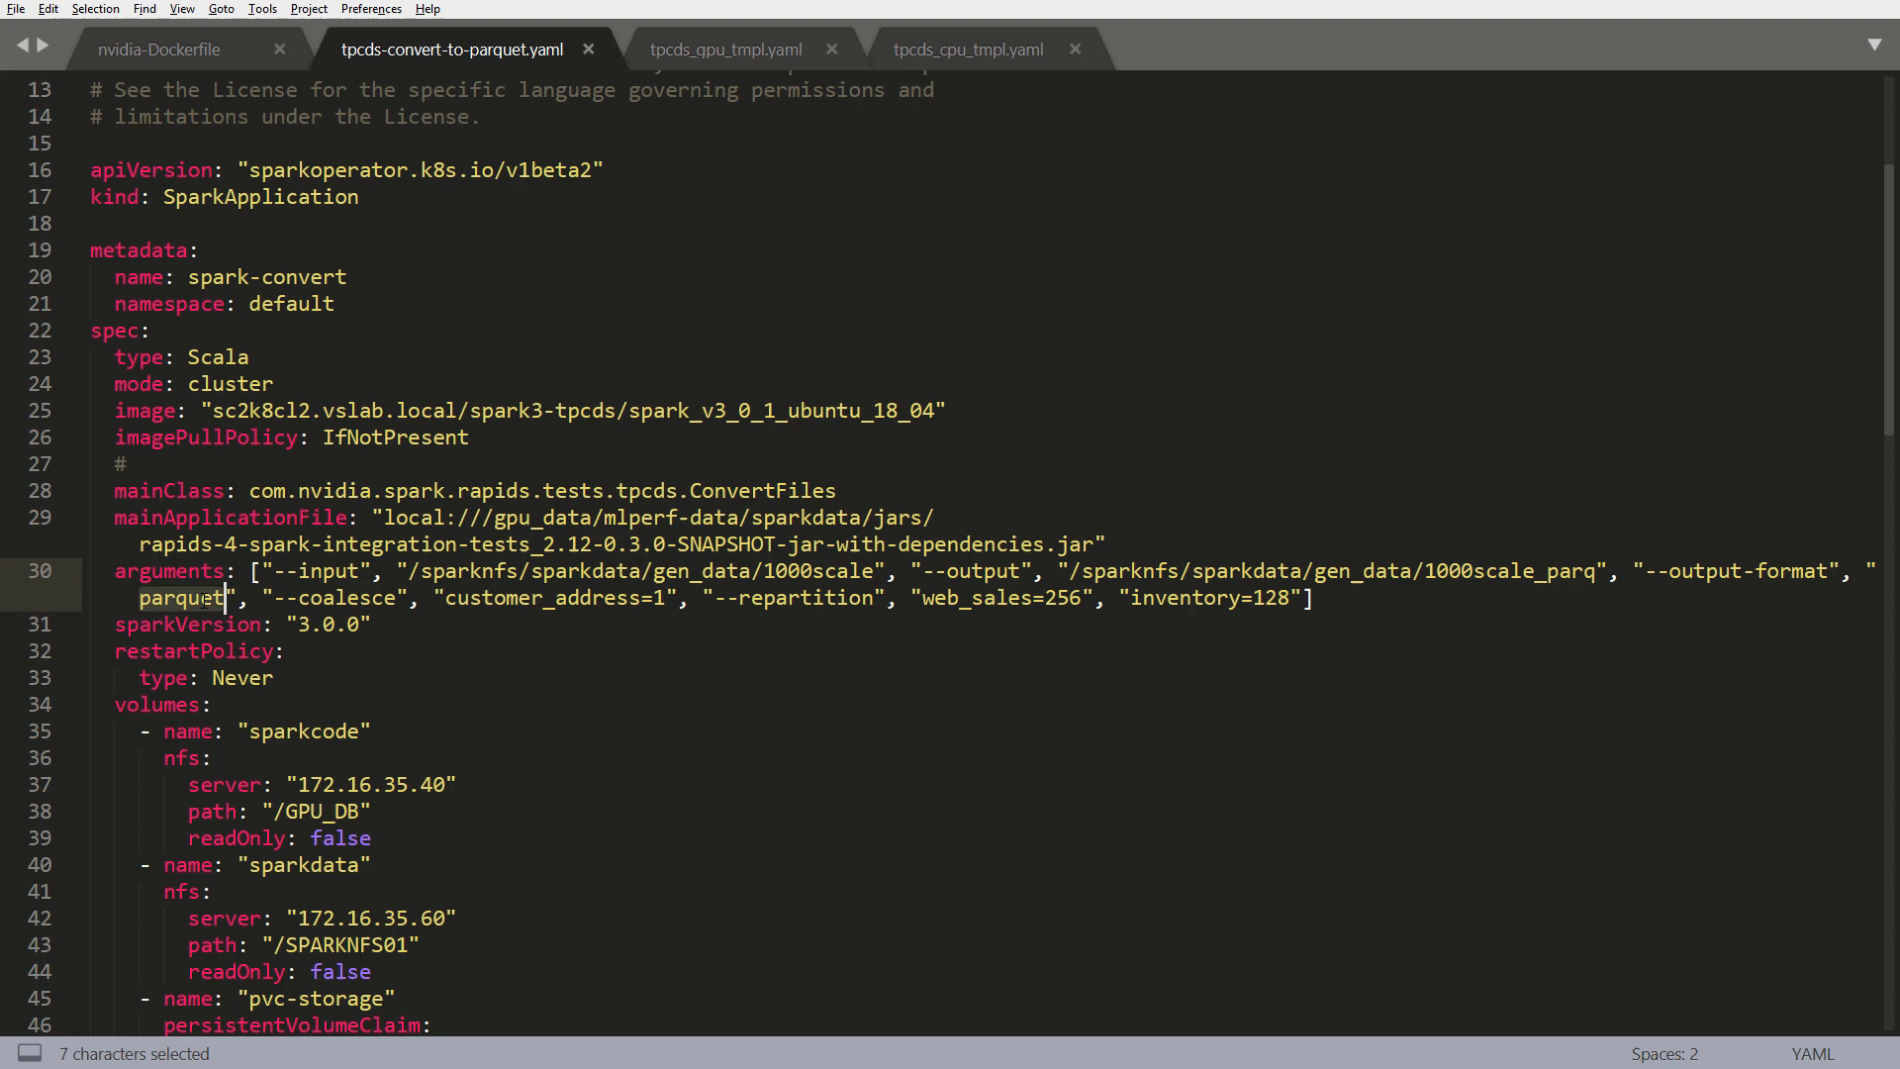
pyautogui.scroll(-3)
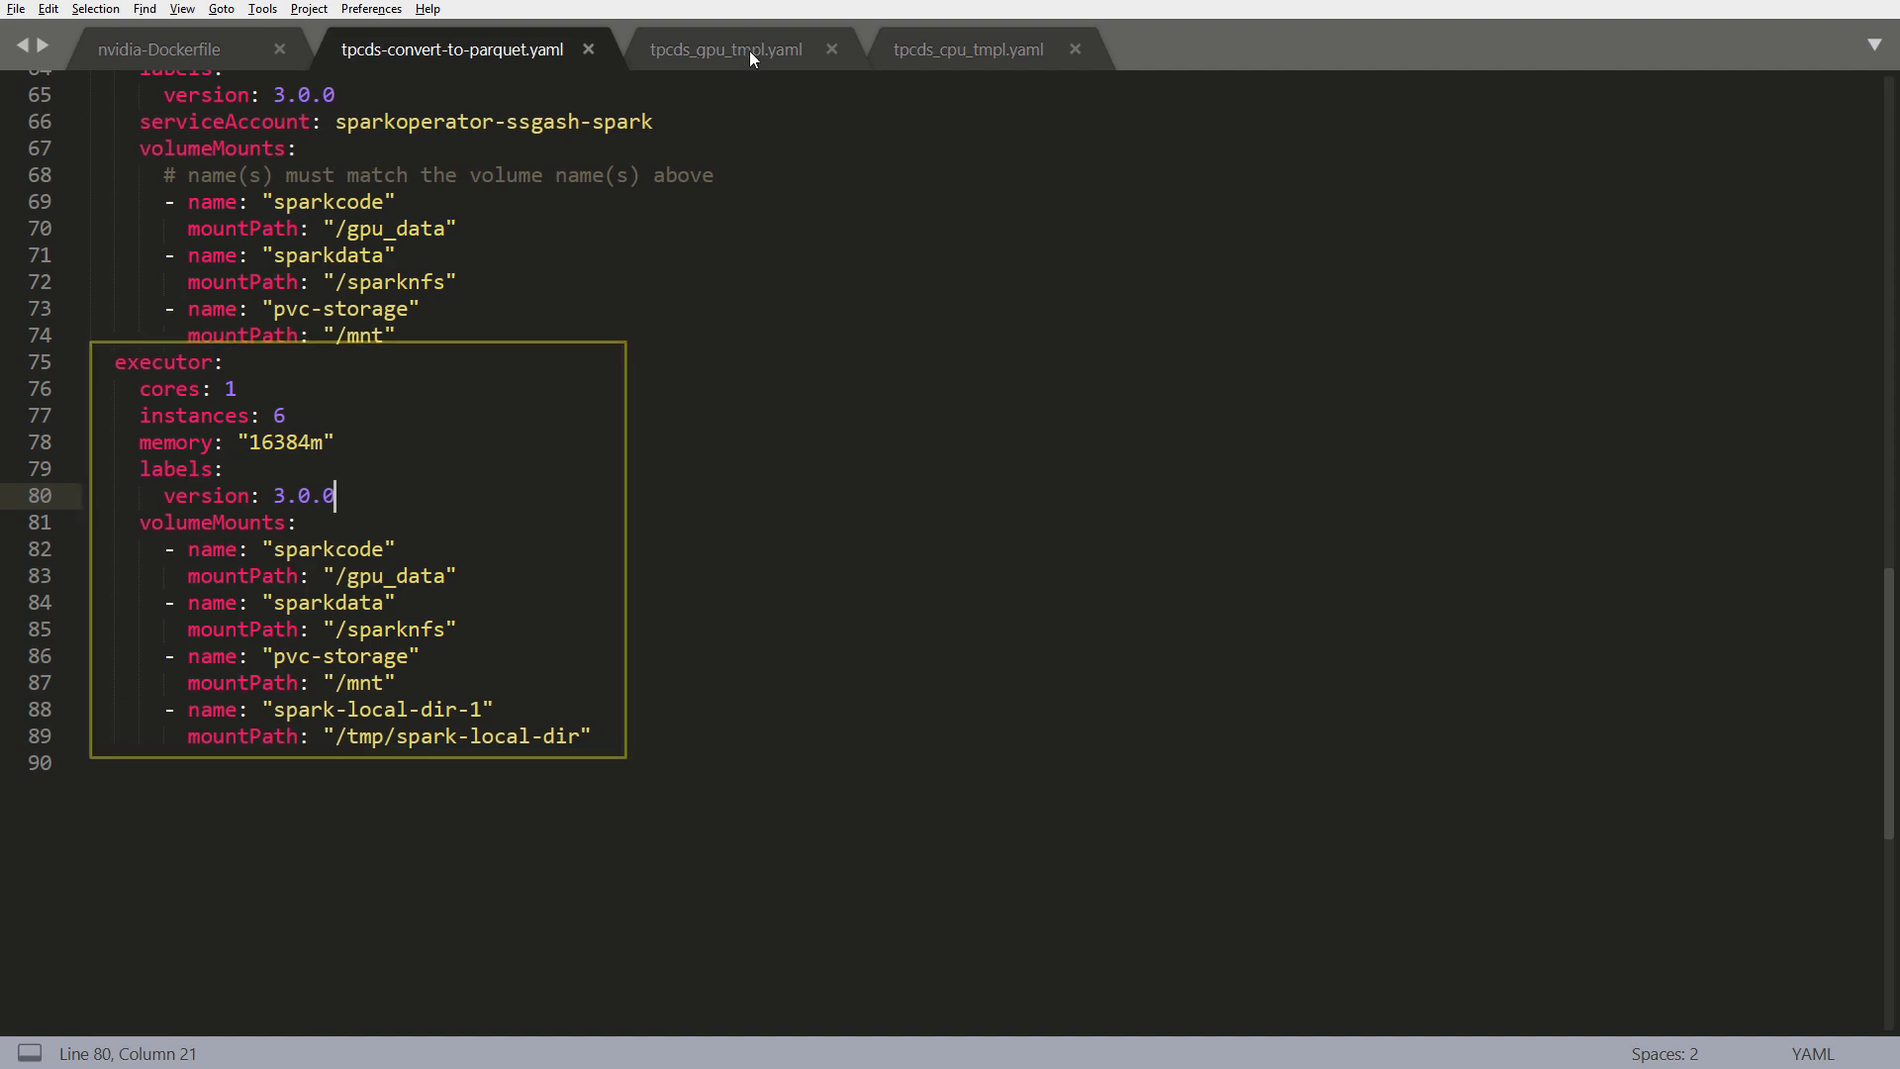
pyautogui.click(725, 49)
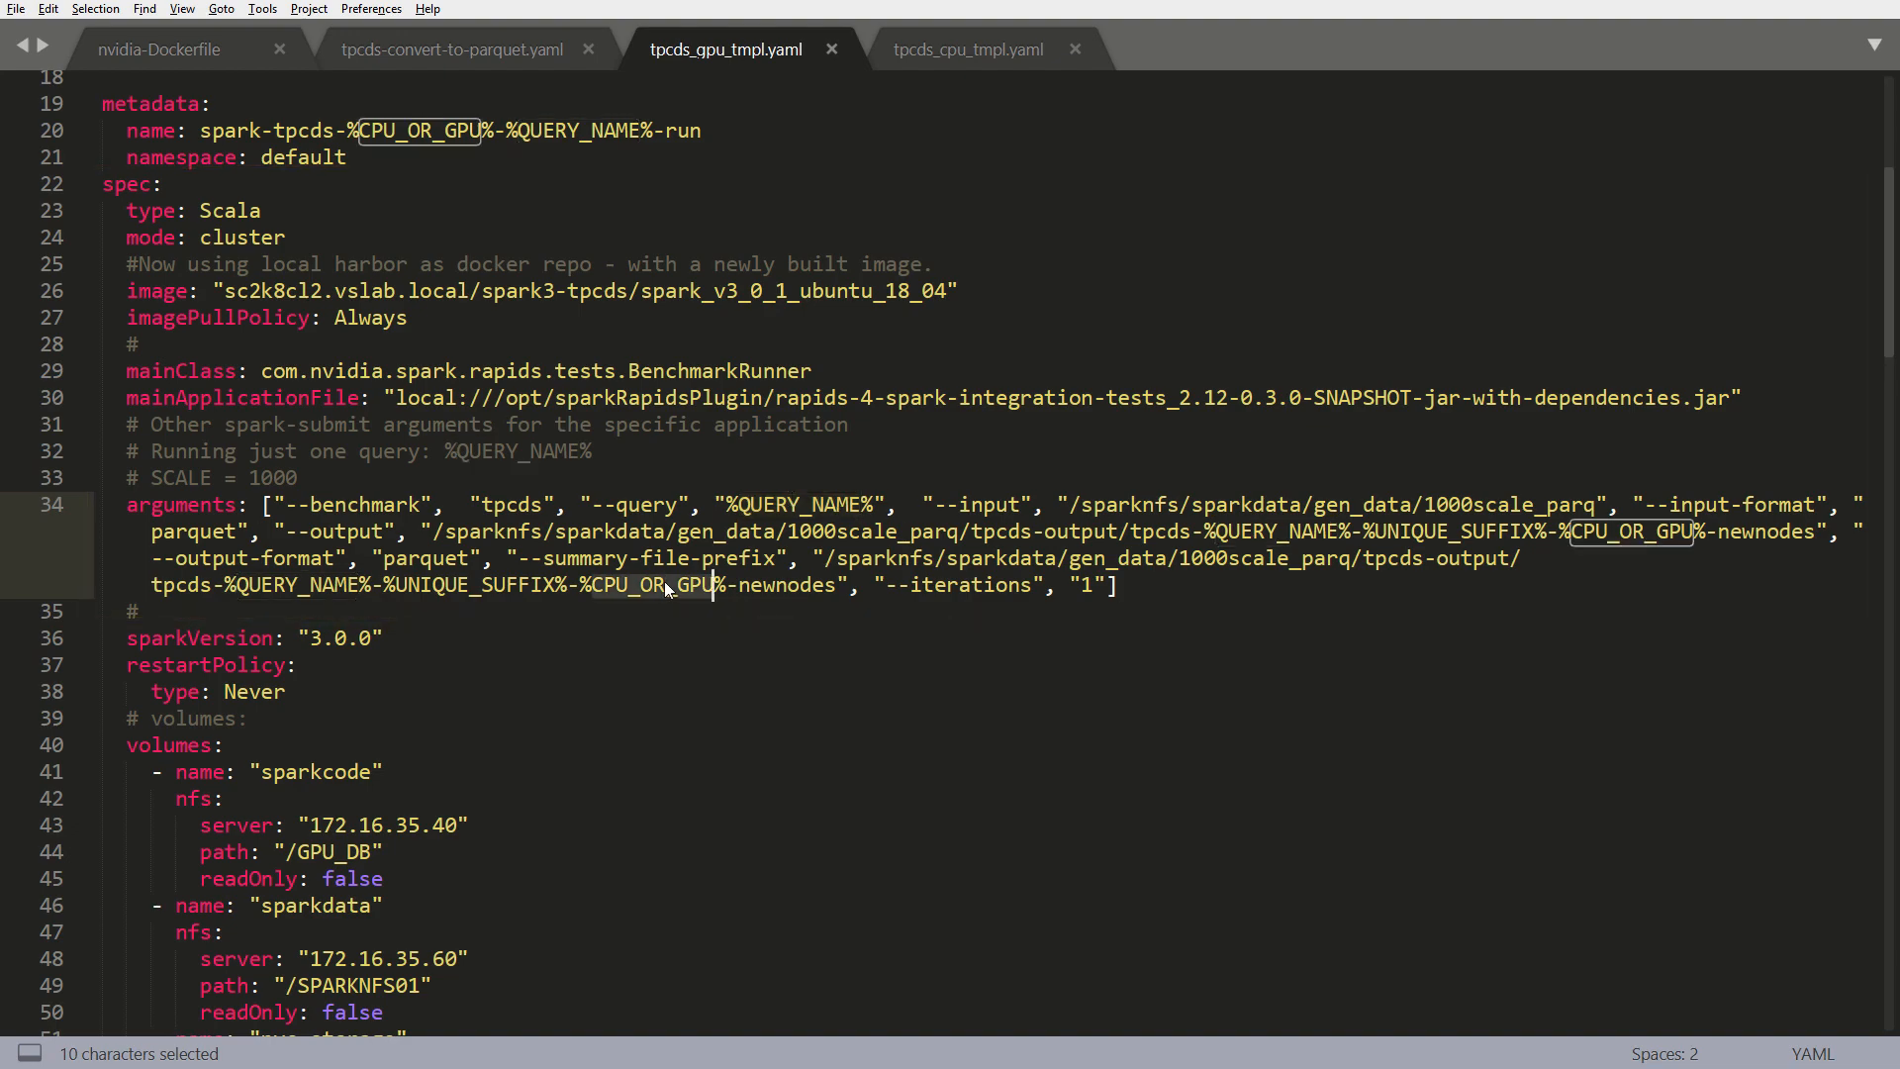
# - Scroll through the GPU template's RAPIDS, UCX, driver and executor settings, then view tpcds_cpu_tmpl.yaml
pyautogui.scroll(-3)
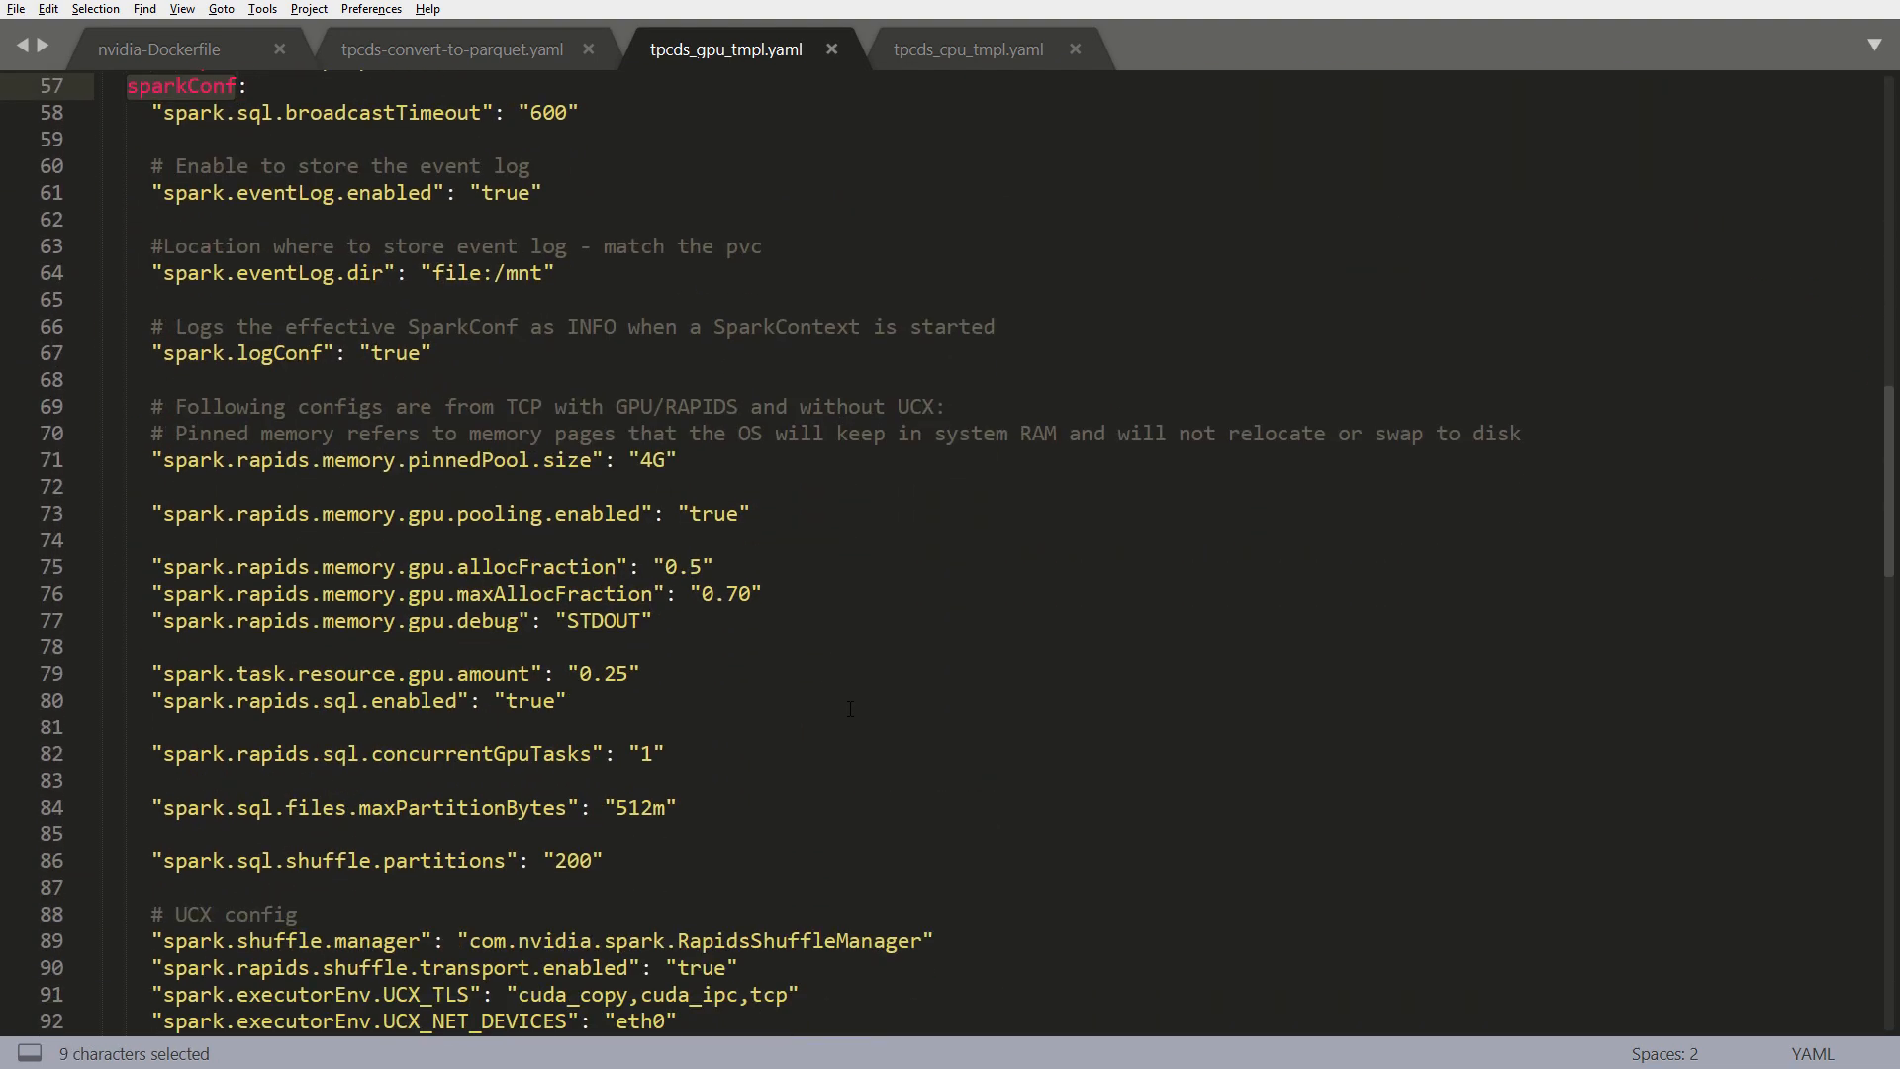
pyautogui.scroll(-3)
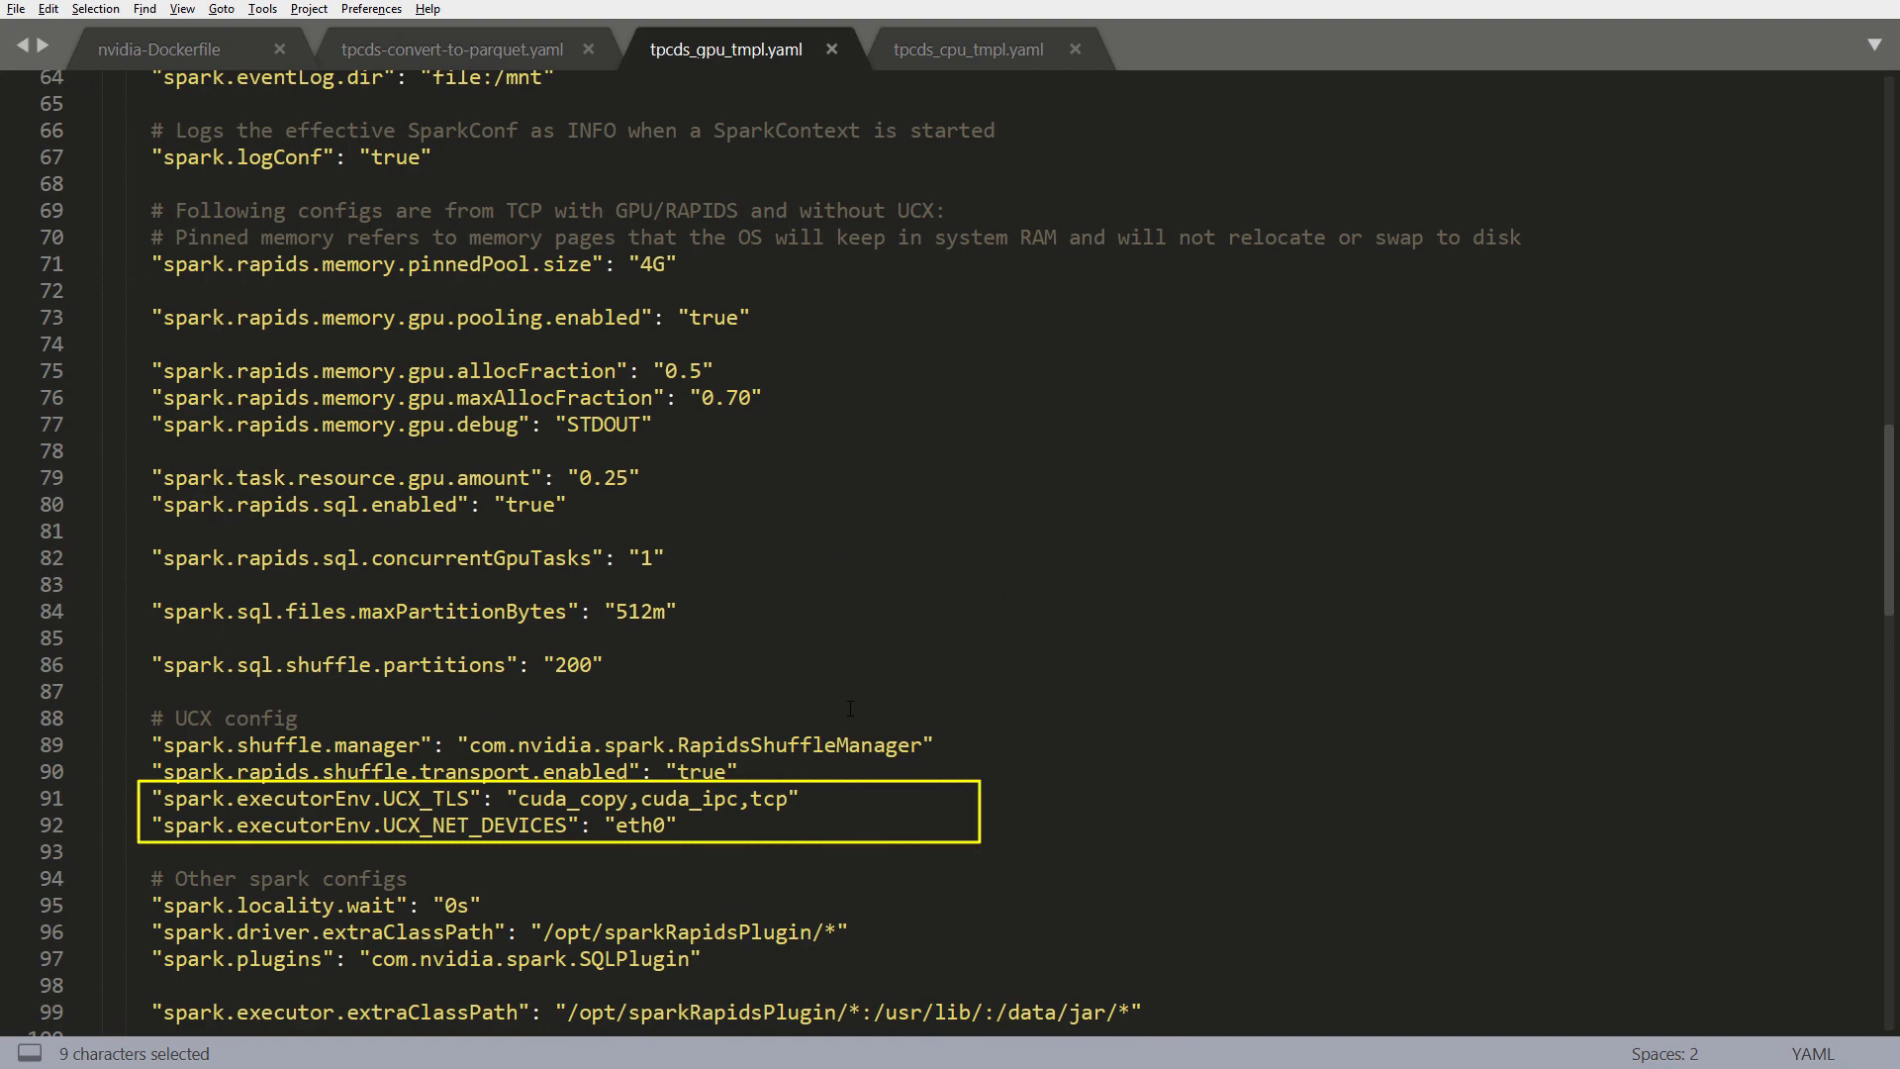
pyautogui.scroll(-3)
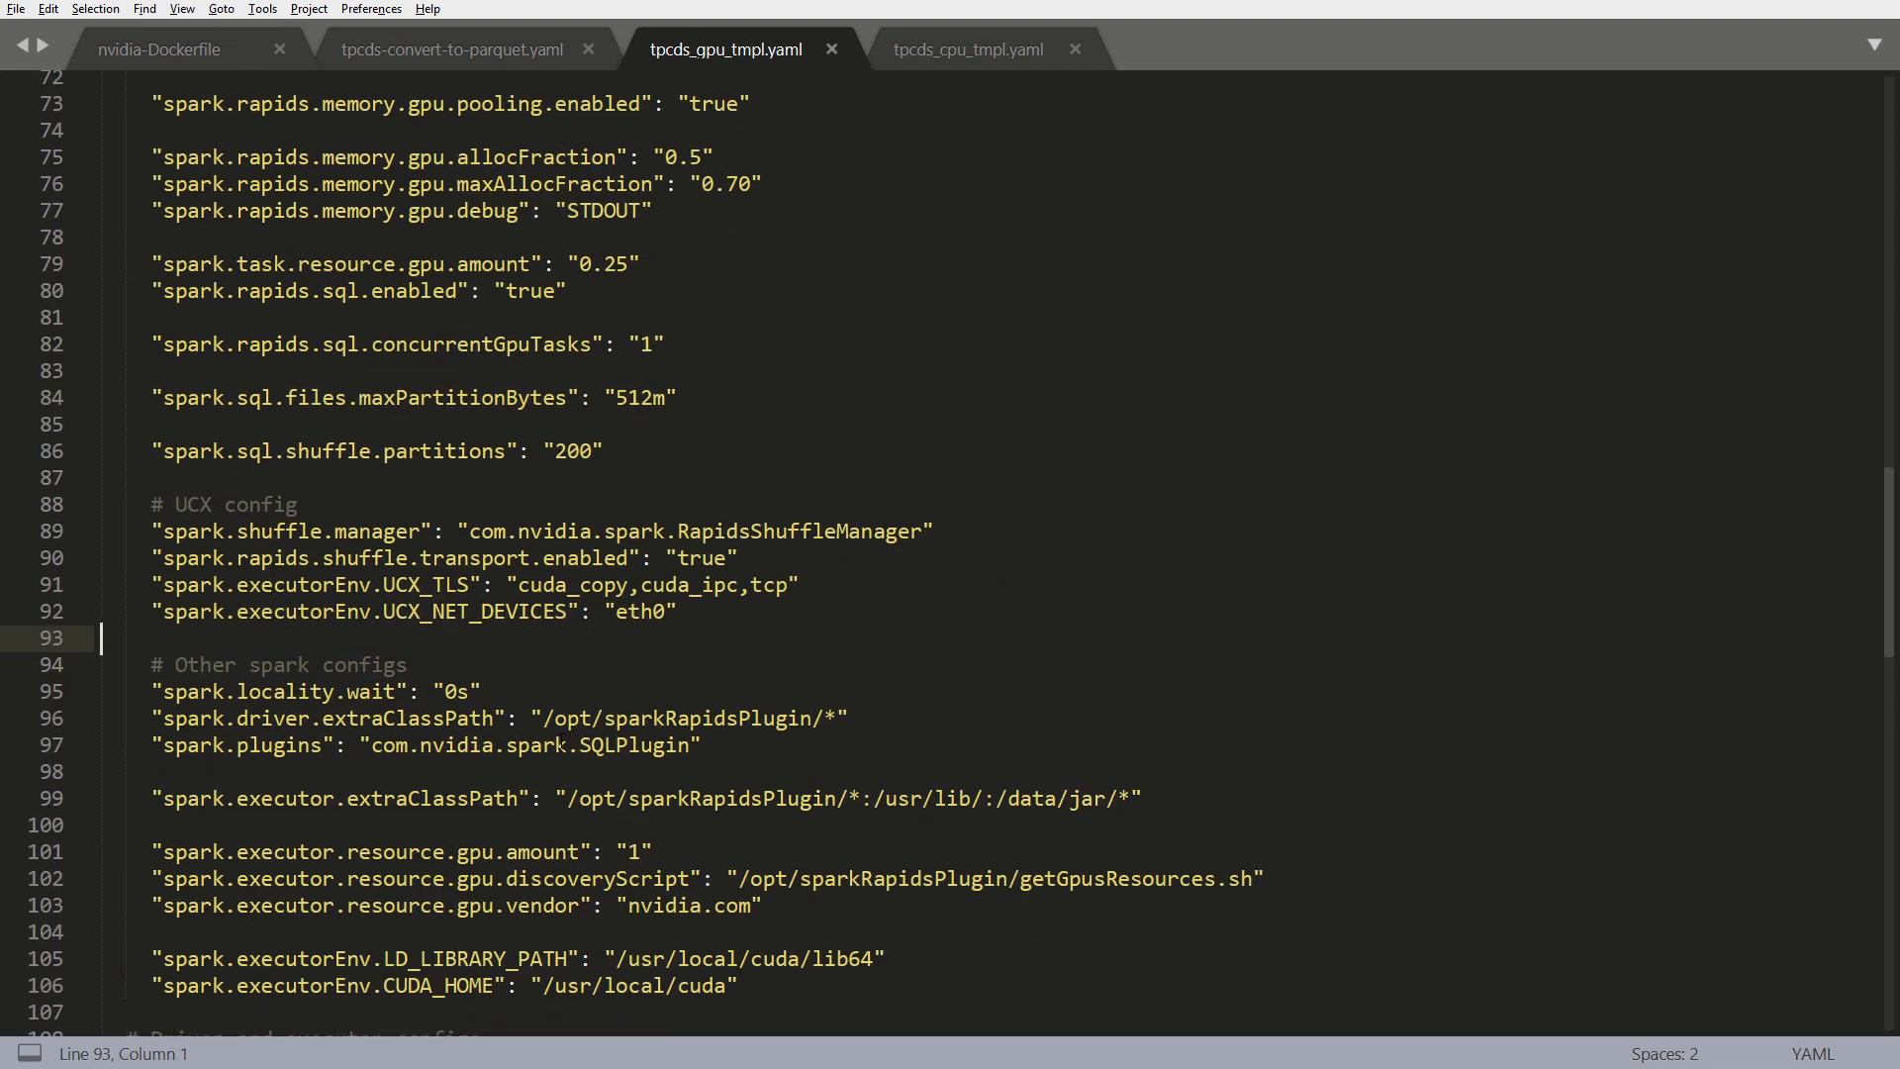
pyautogui.scroll(-3)
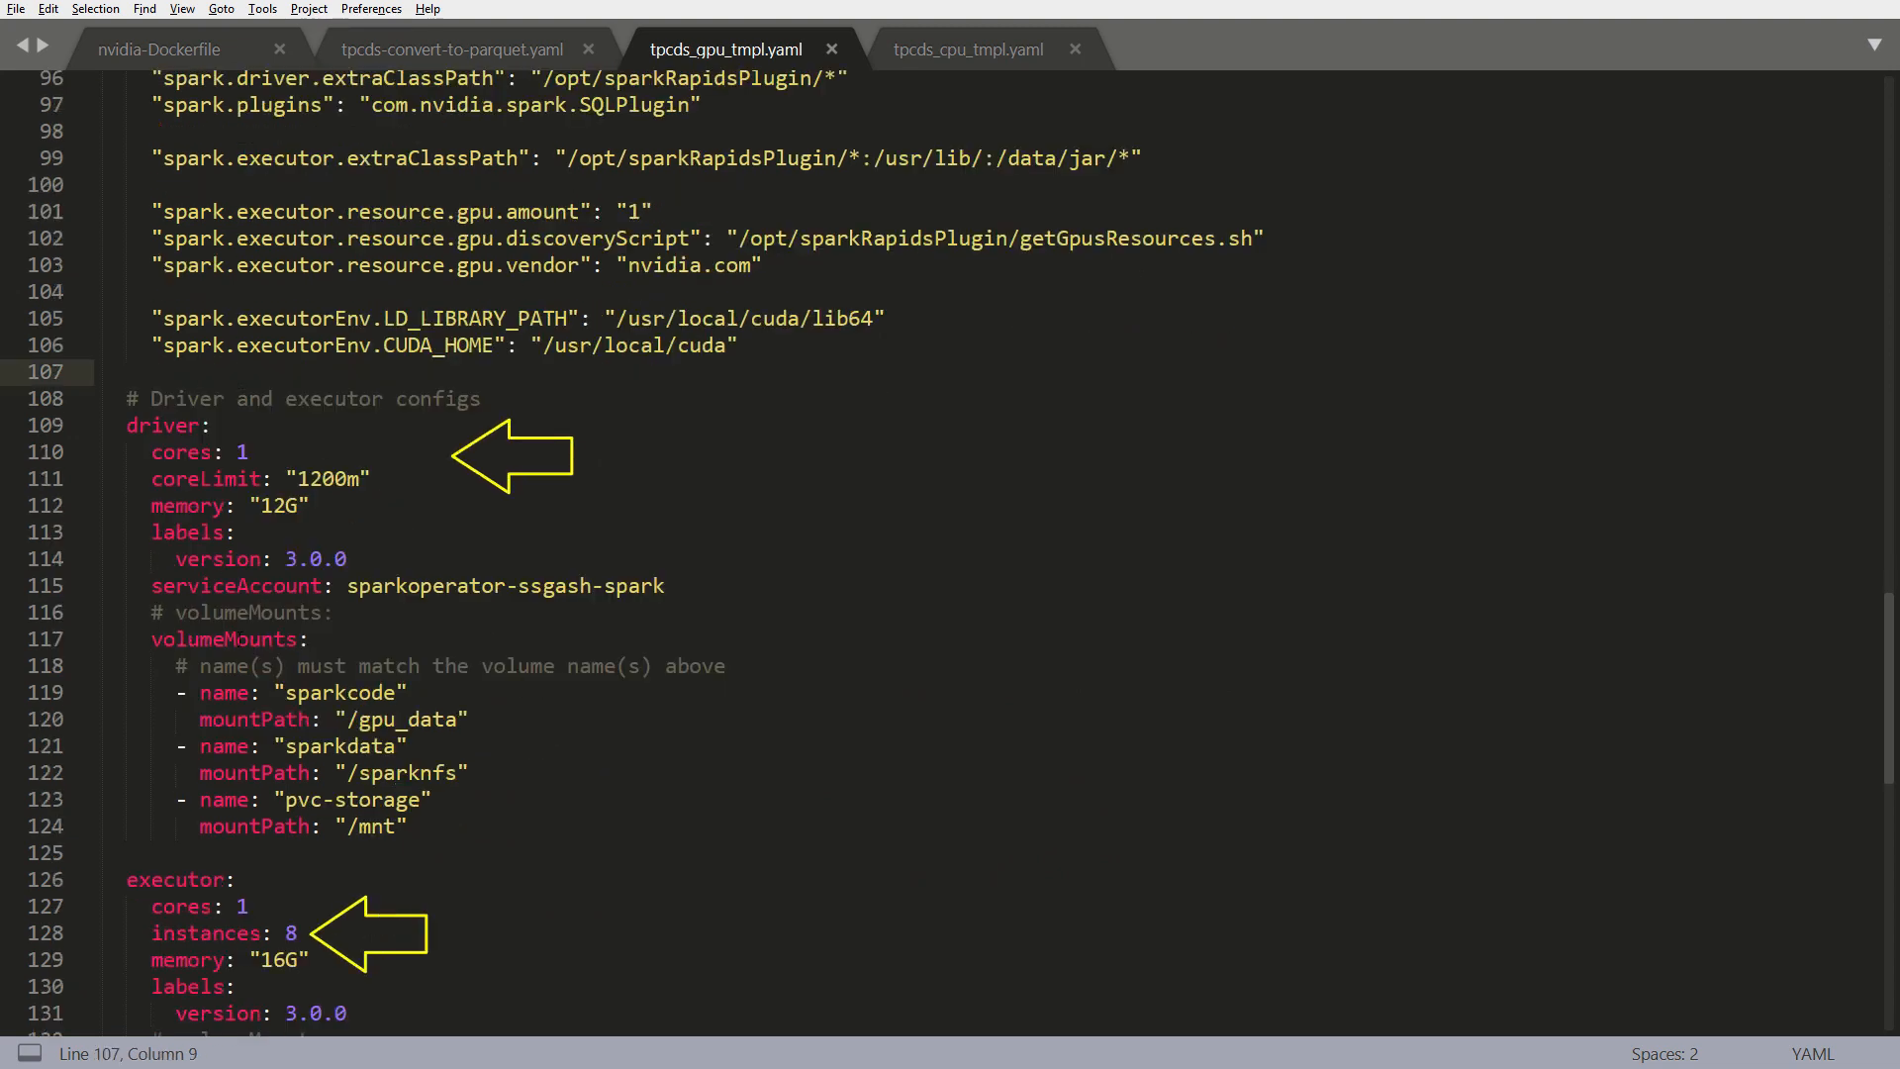
pyautogui.scroll(-3)
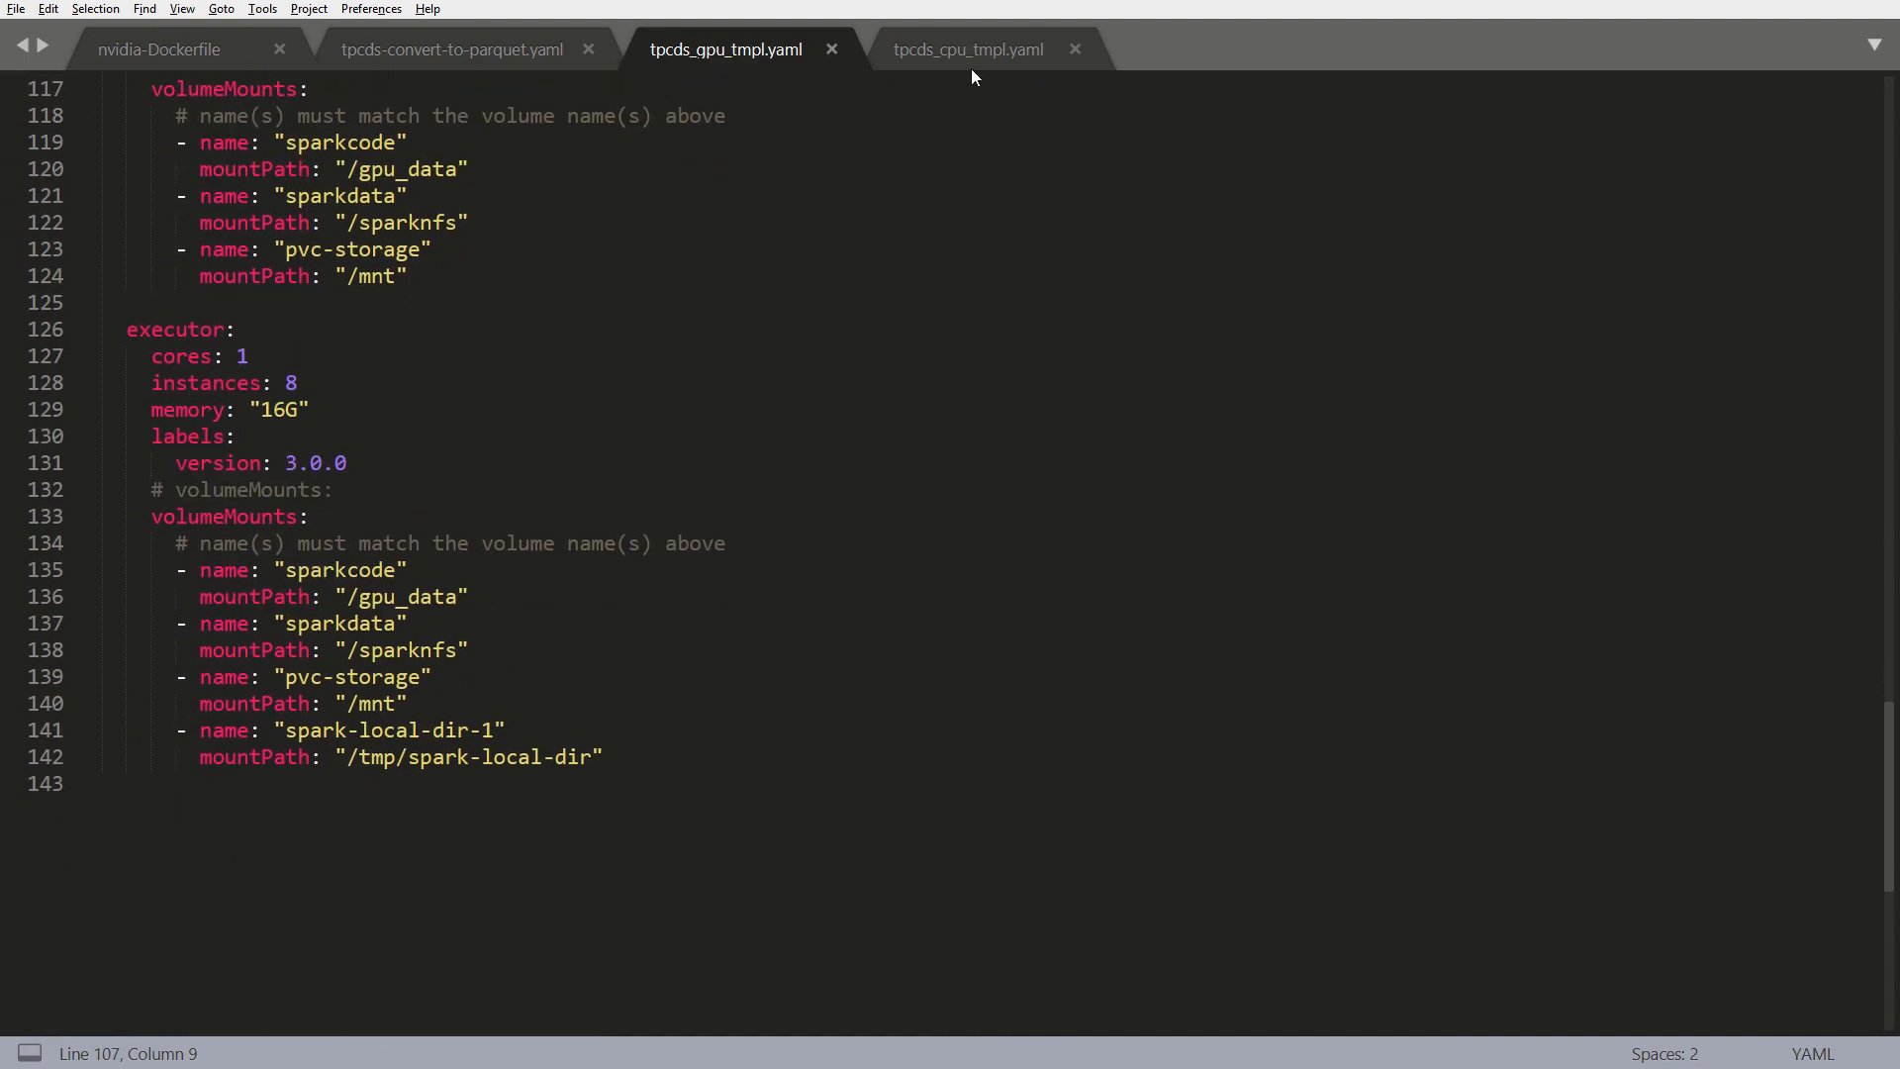
pyautogui.click(966, 49)
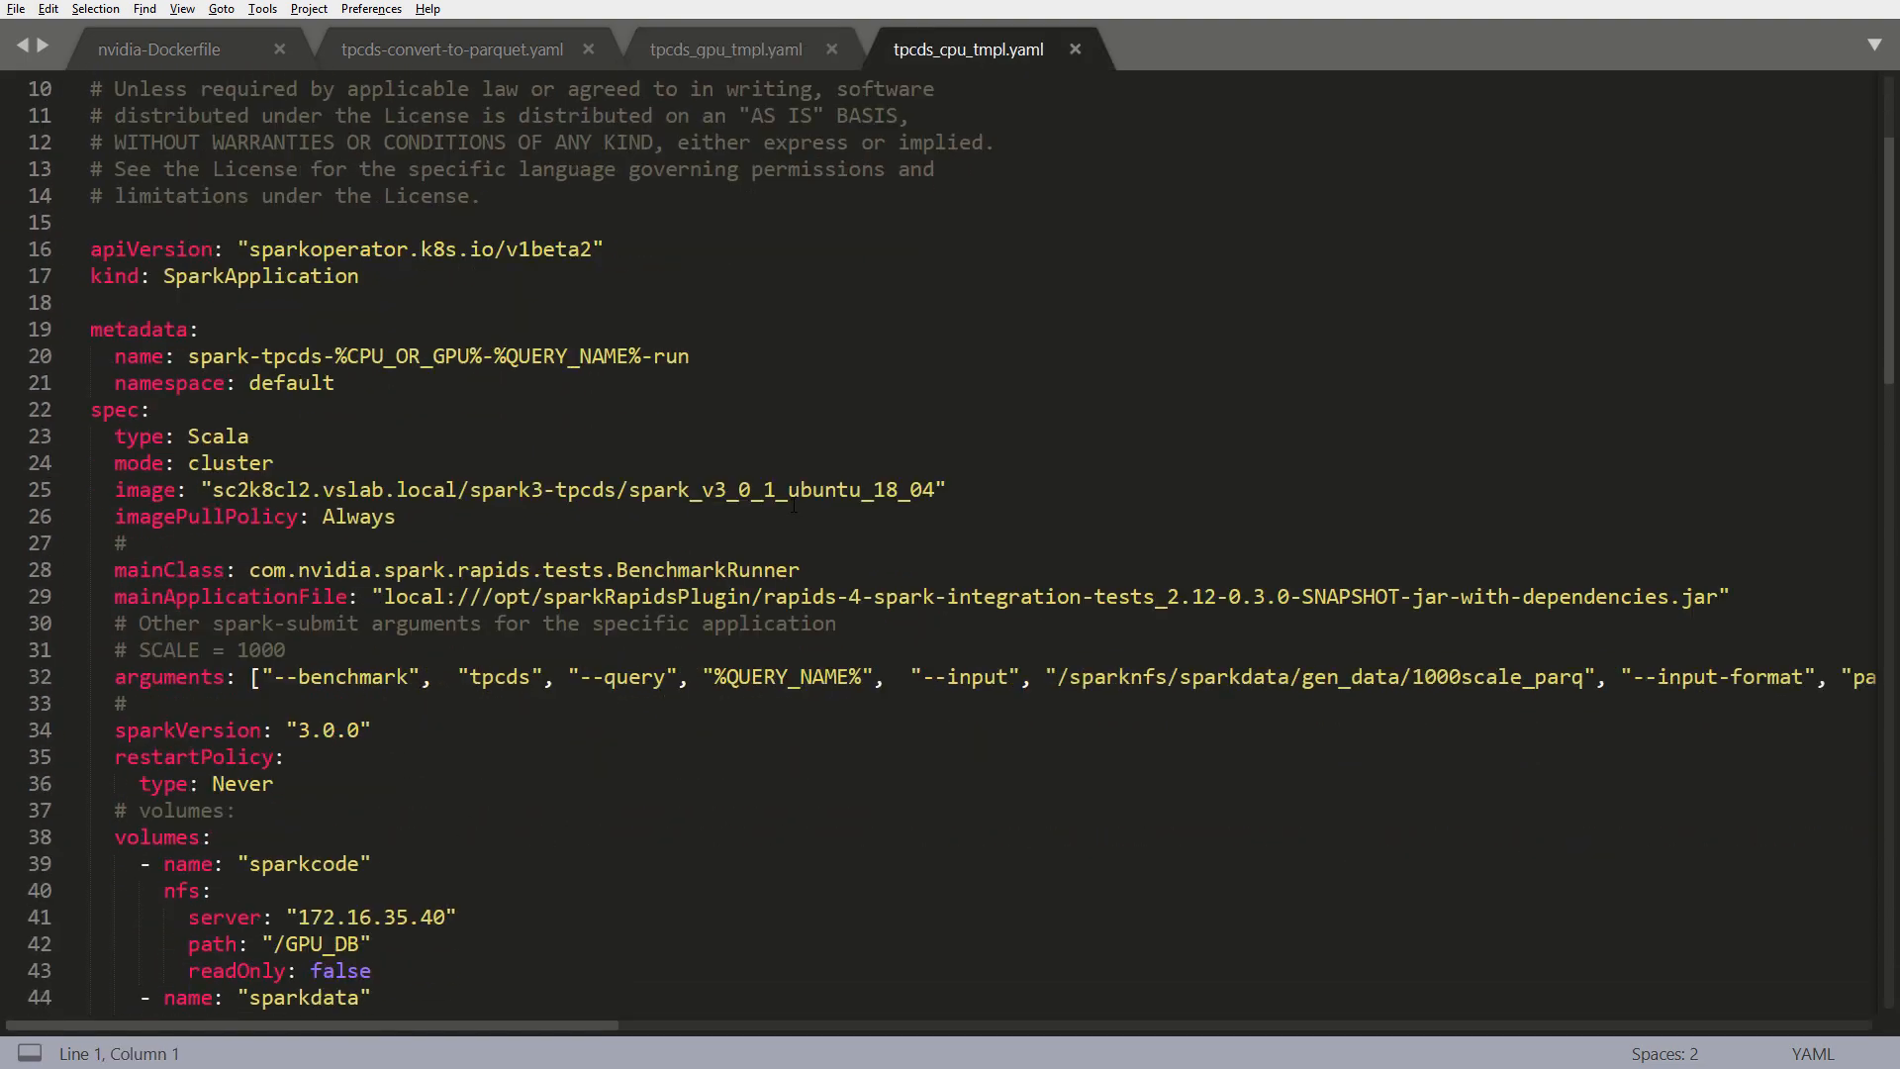
pyautogui.scroll(-3)
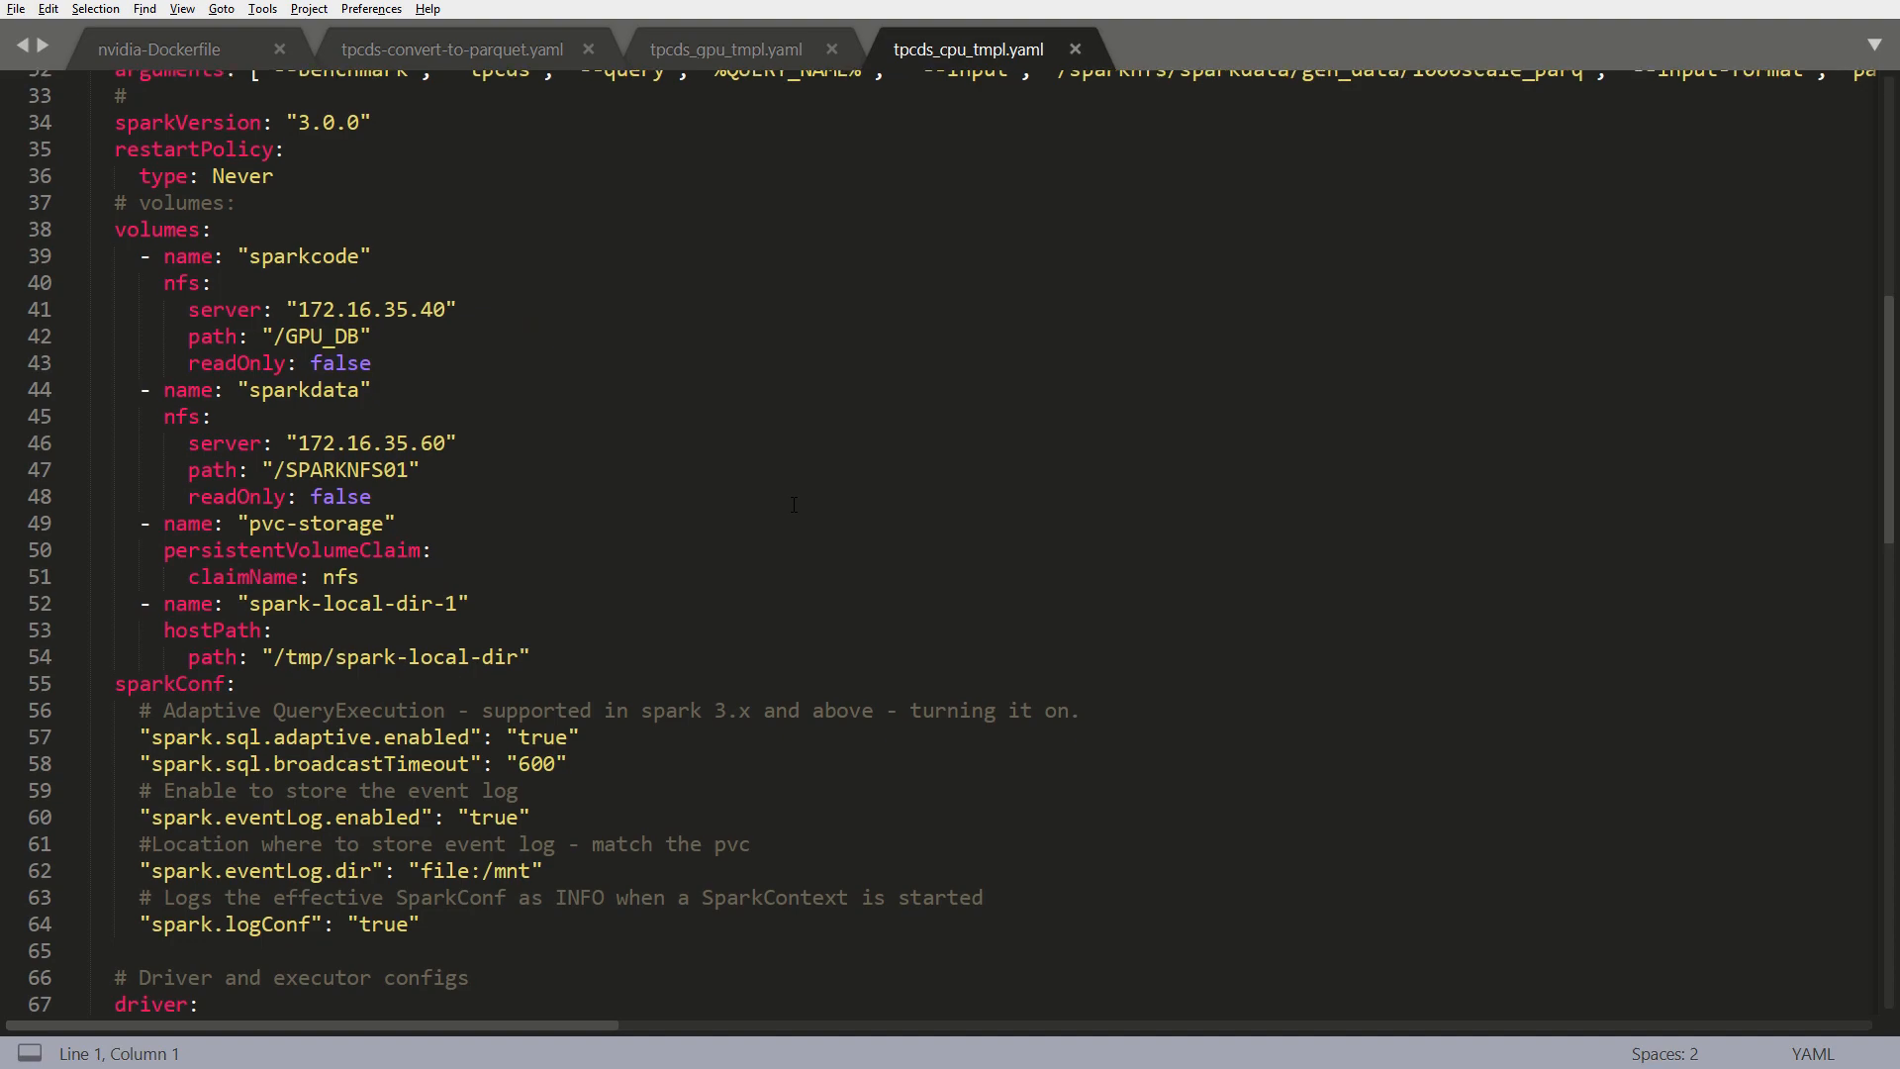
pyautogui.scroll(-3)
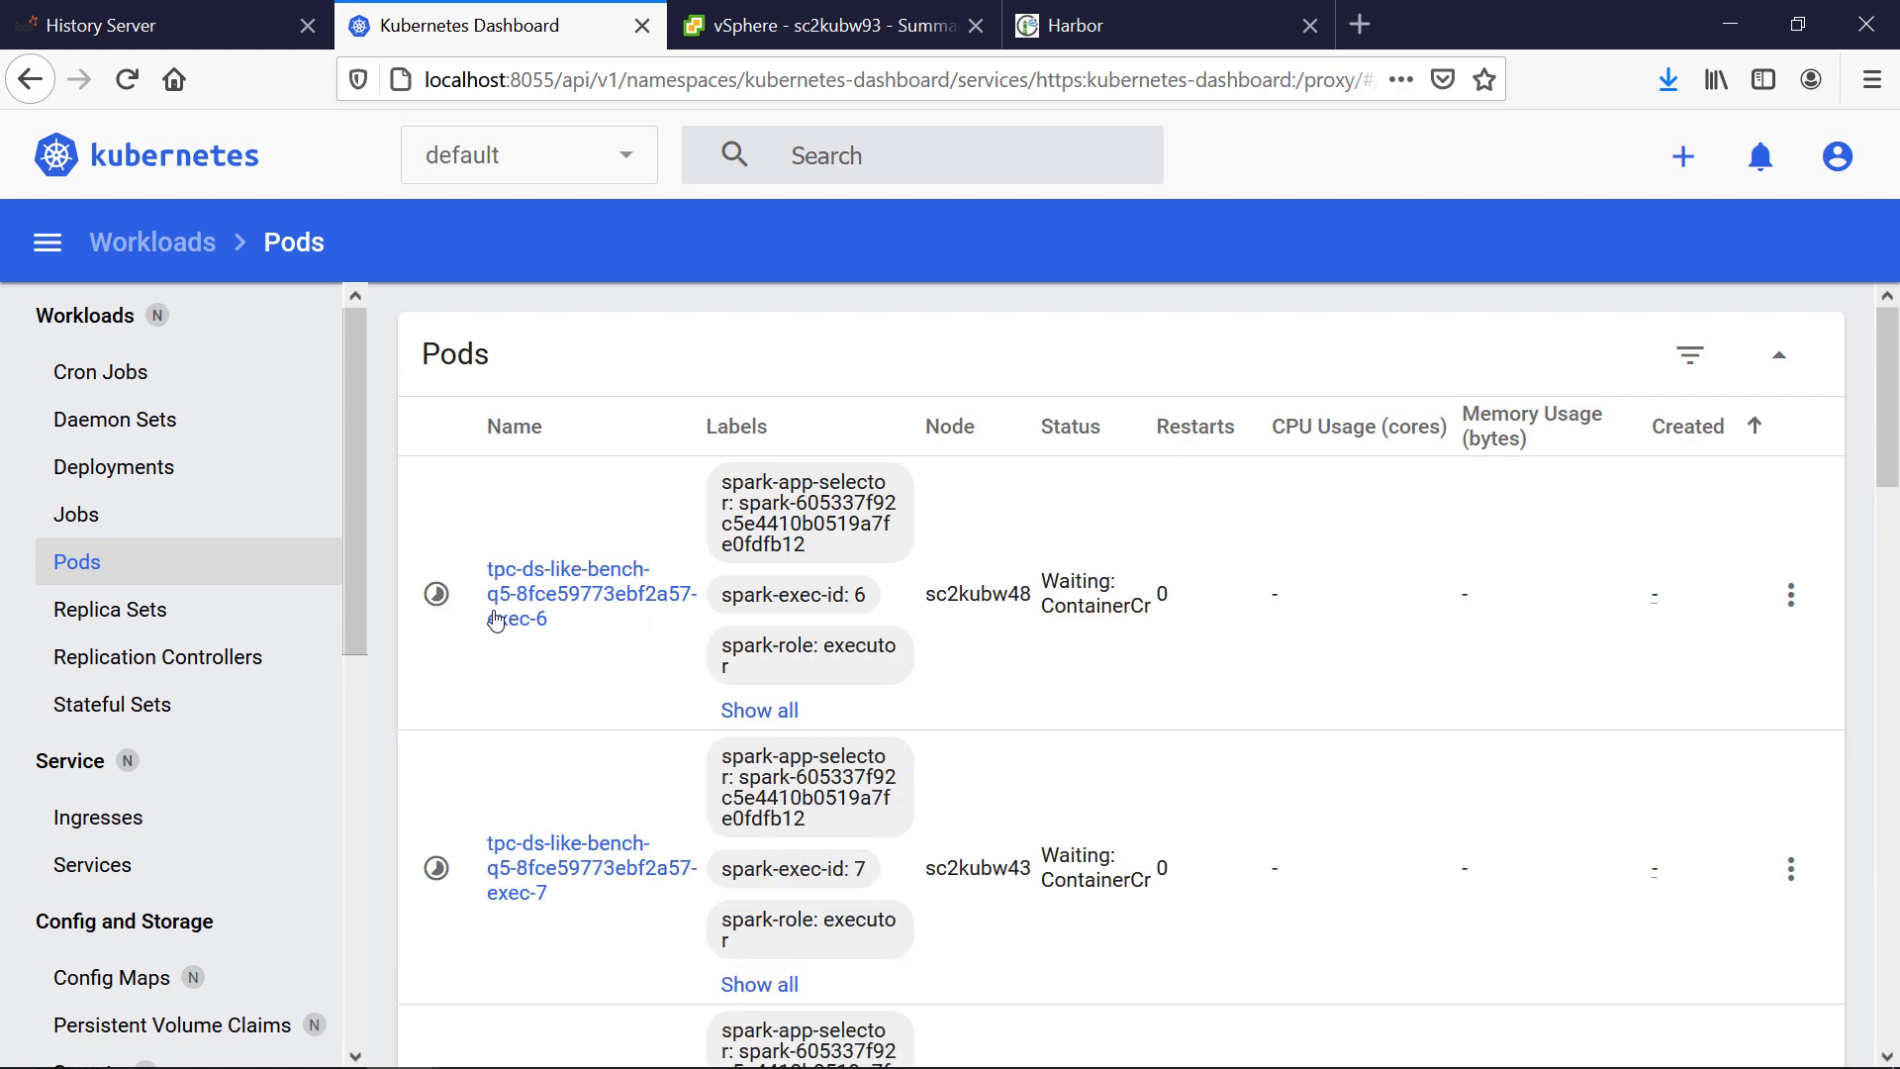
# - Follow the q5 benchmark's executor pods, ending on a newly created set of executors
pyautogui.scroll(-3)
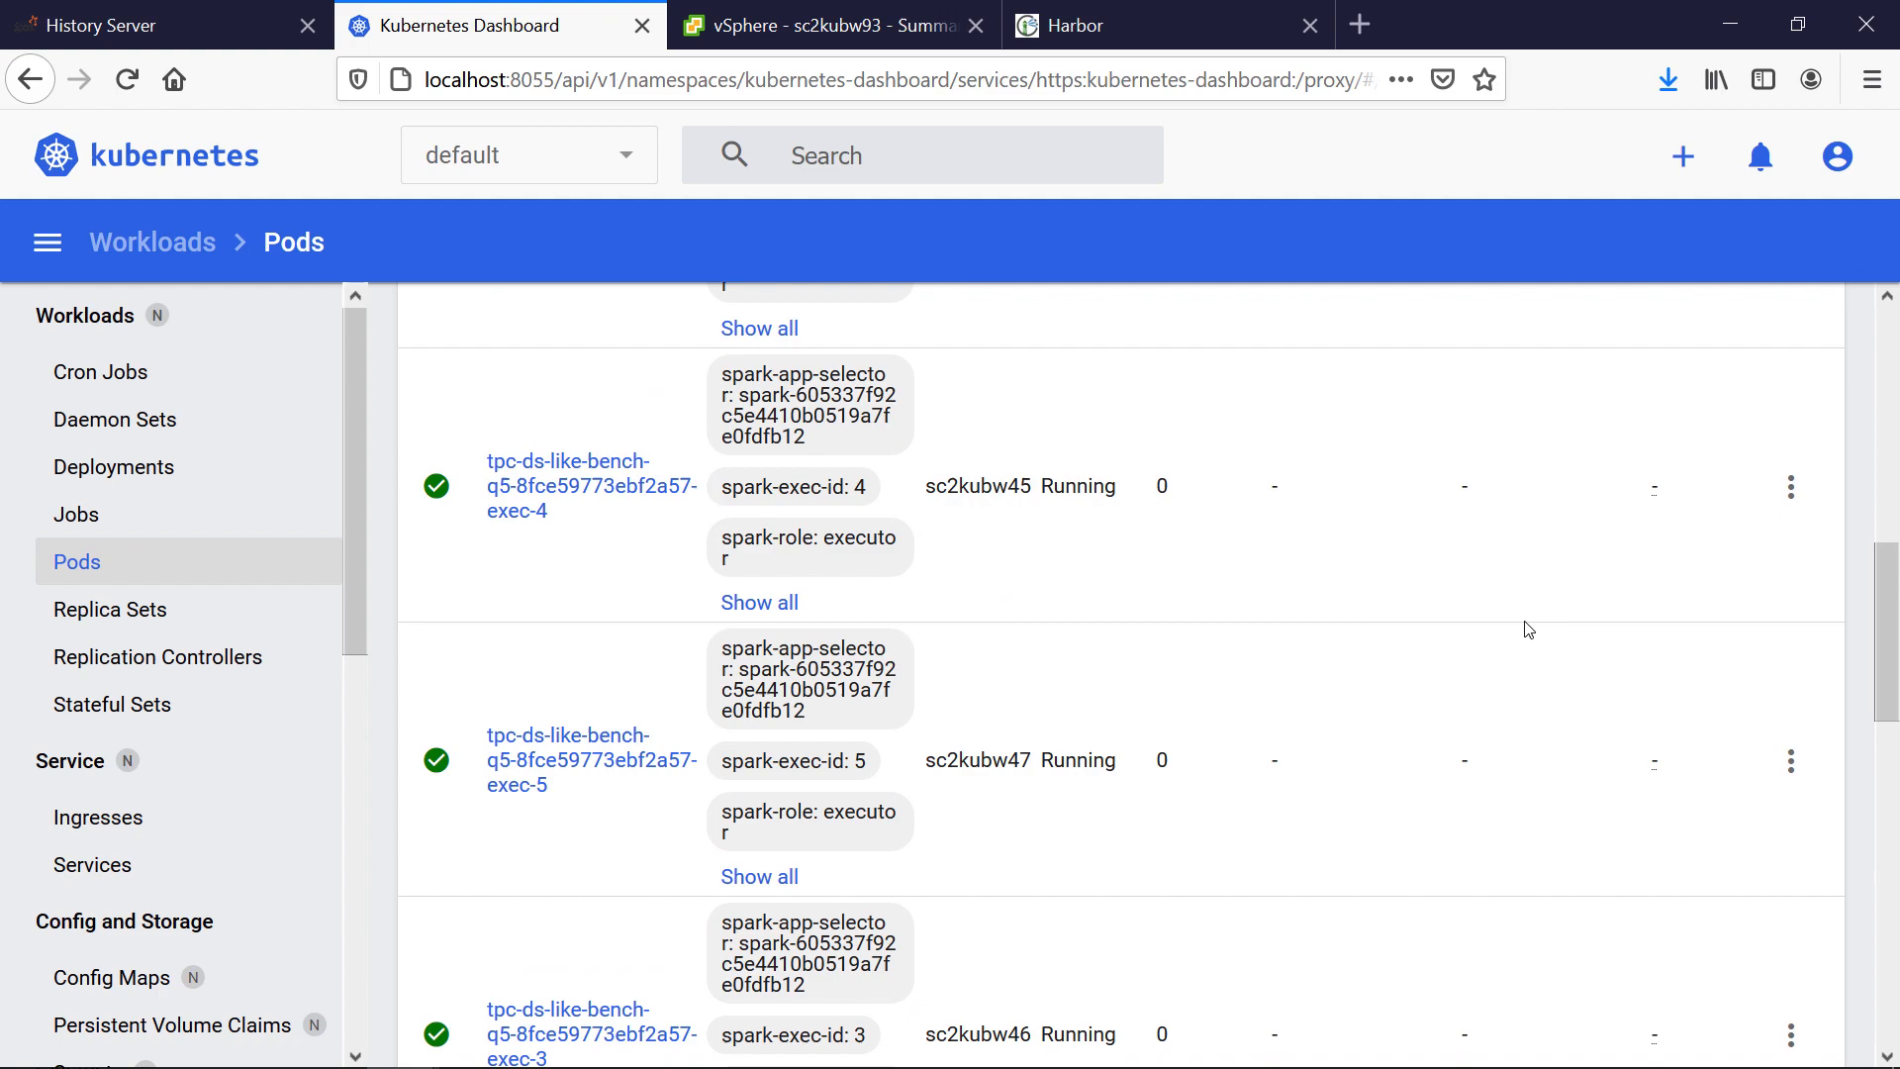
pyautogui.scroll(-3)
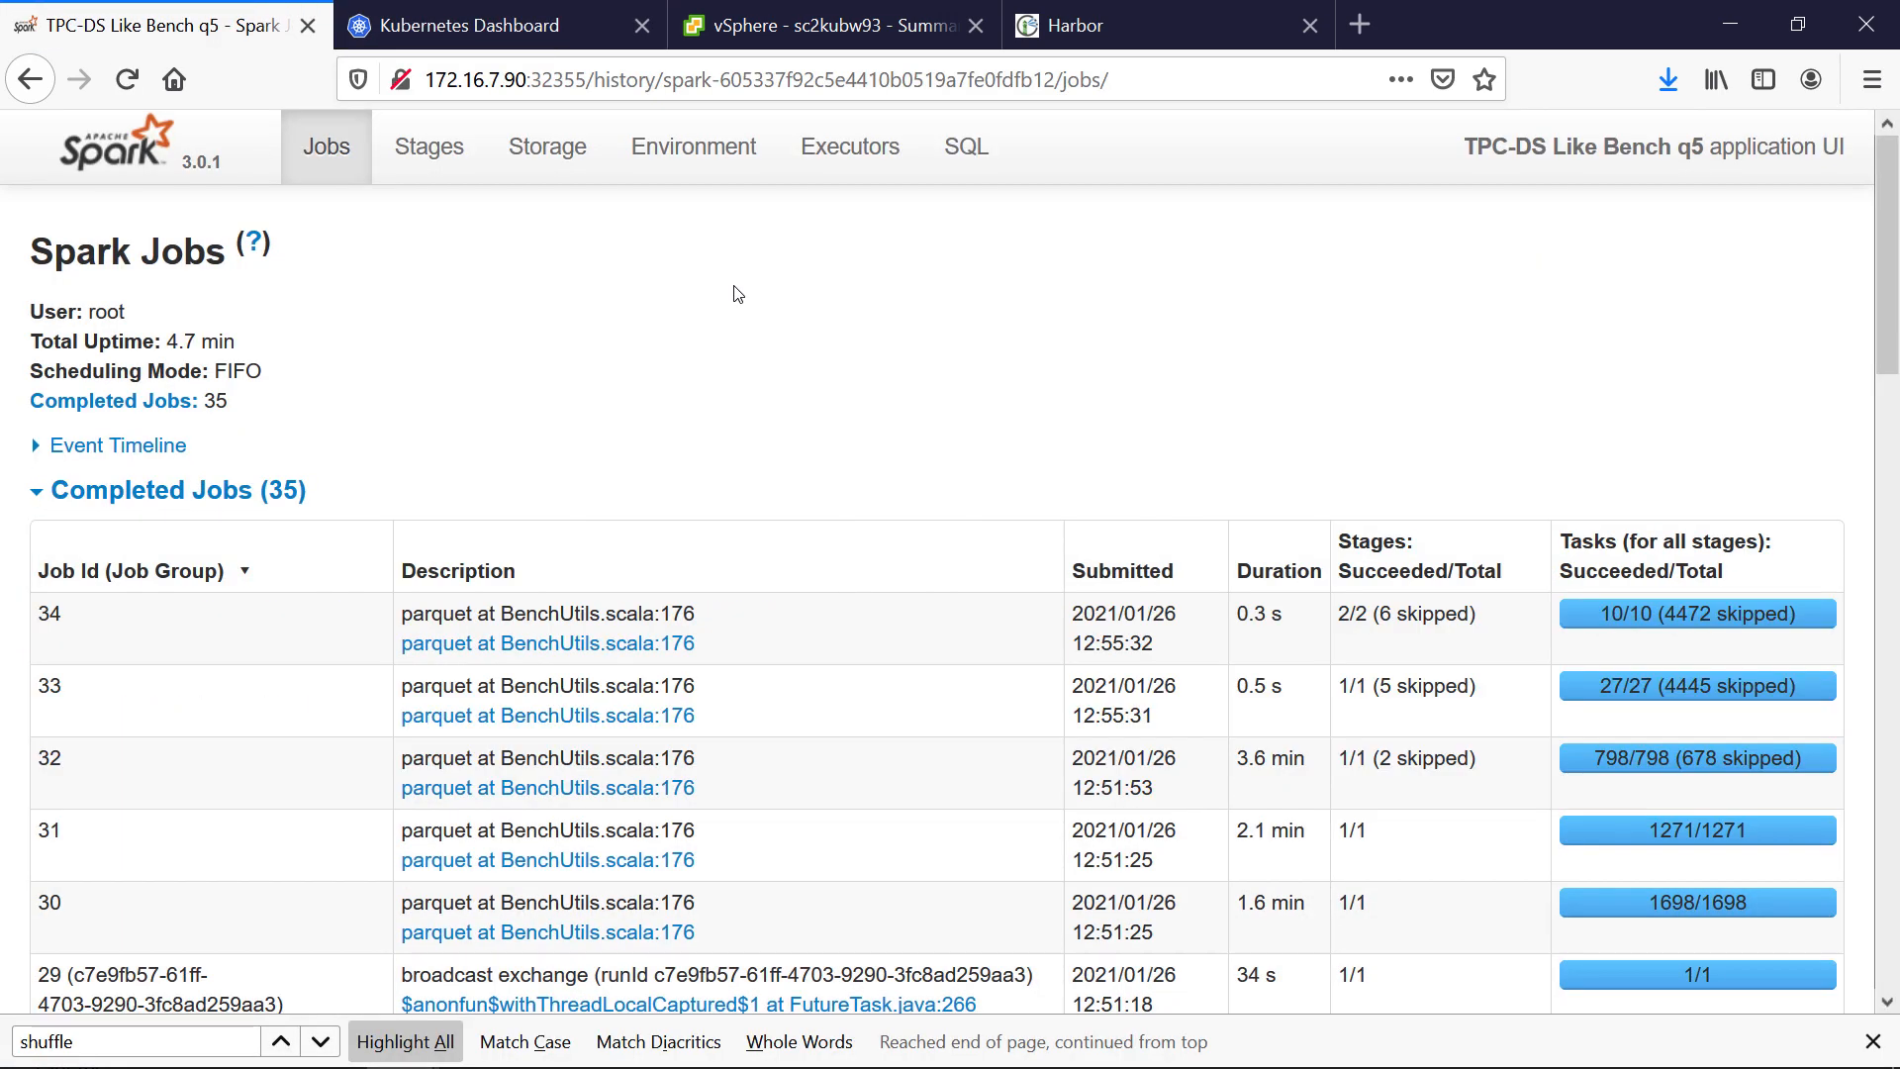
pyautogui.click(496, 24)
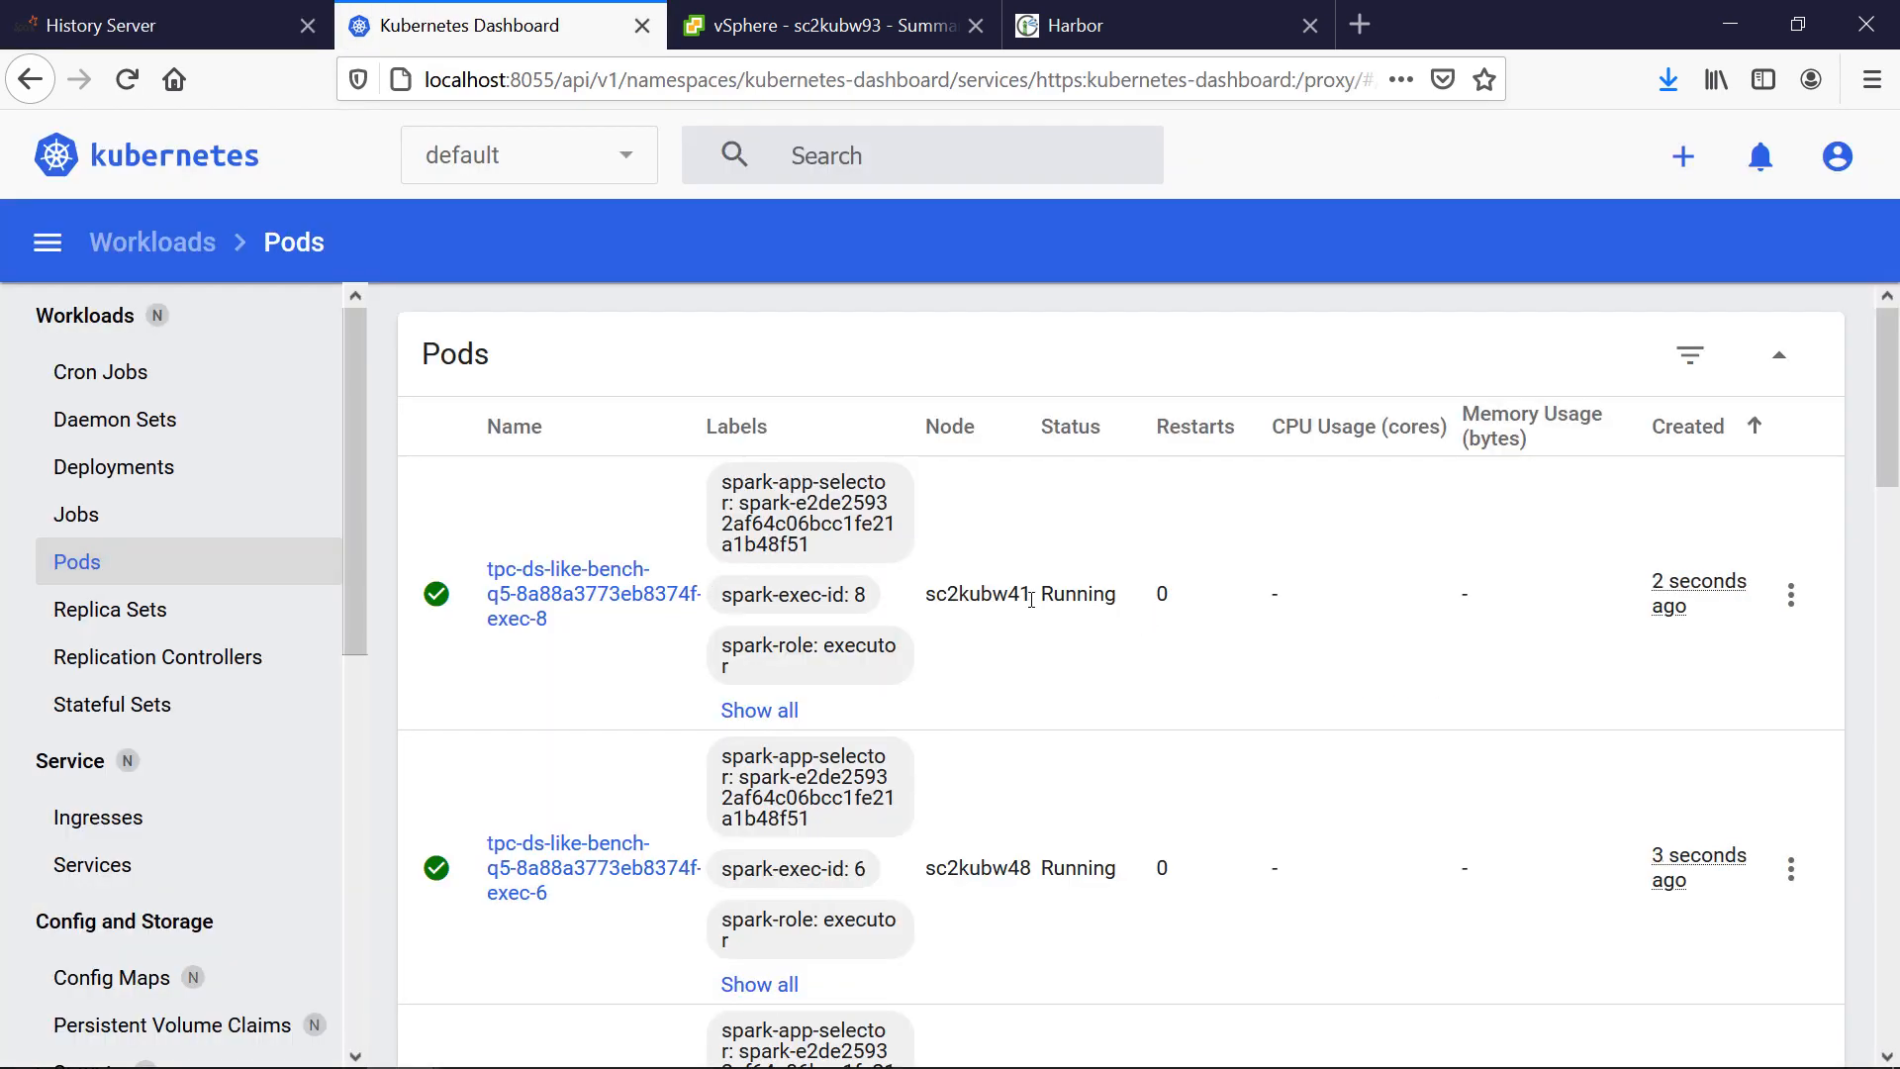
# - Check the spark-tpcds-gpu-q5-run-driver logs, then list the completed q5 runs in History Server
pyautogui.doubleClick(977, 593)
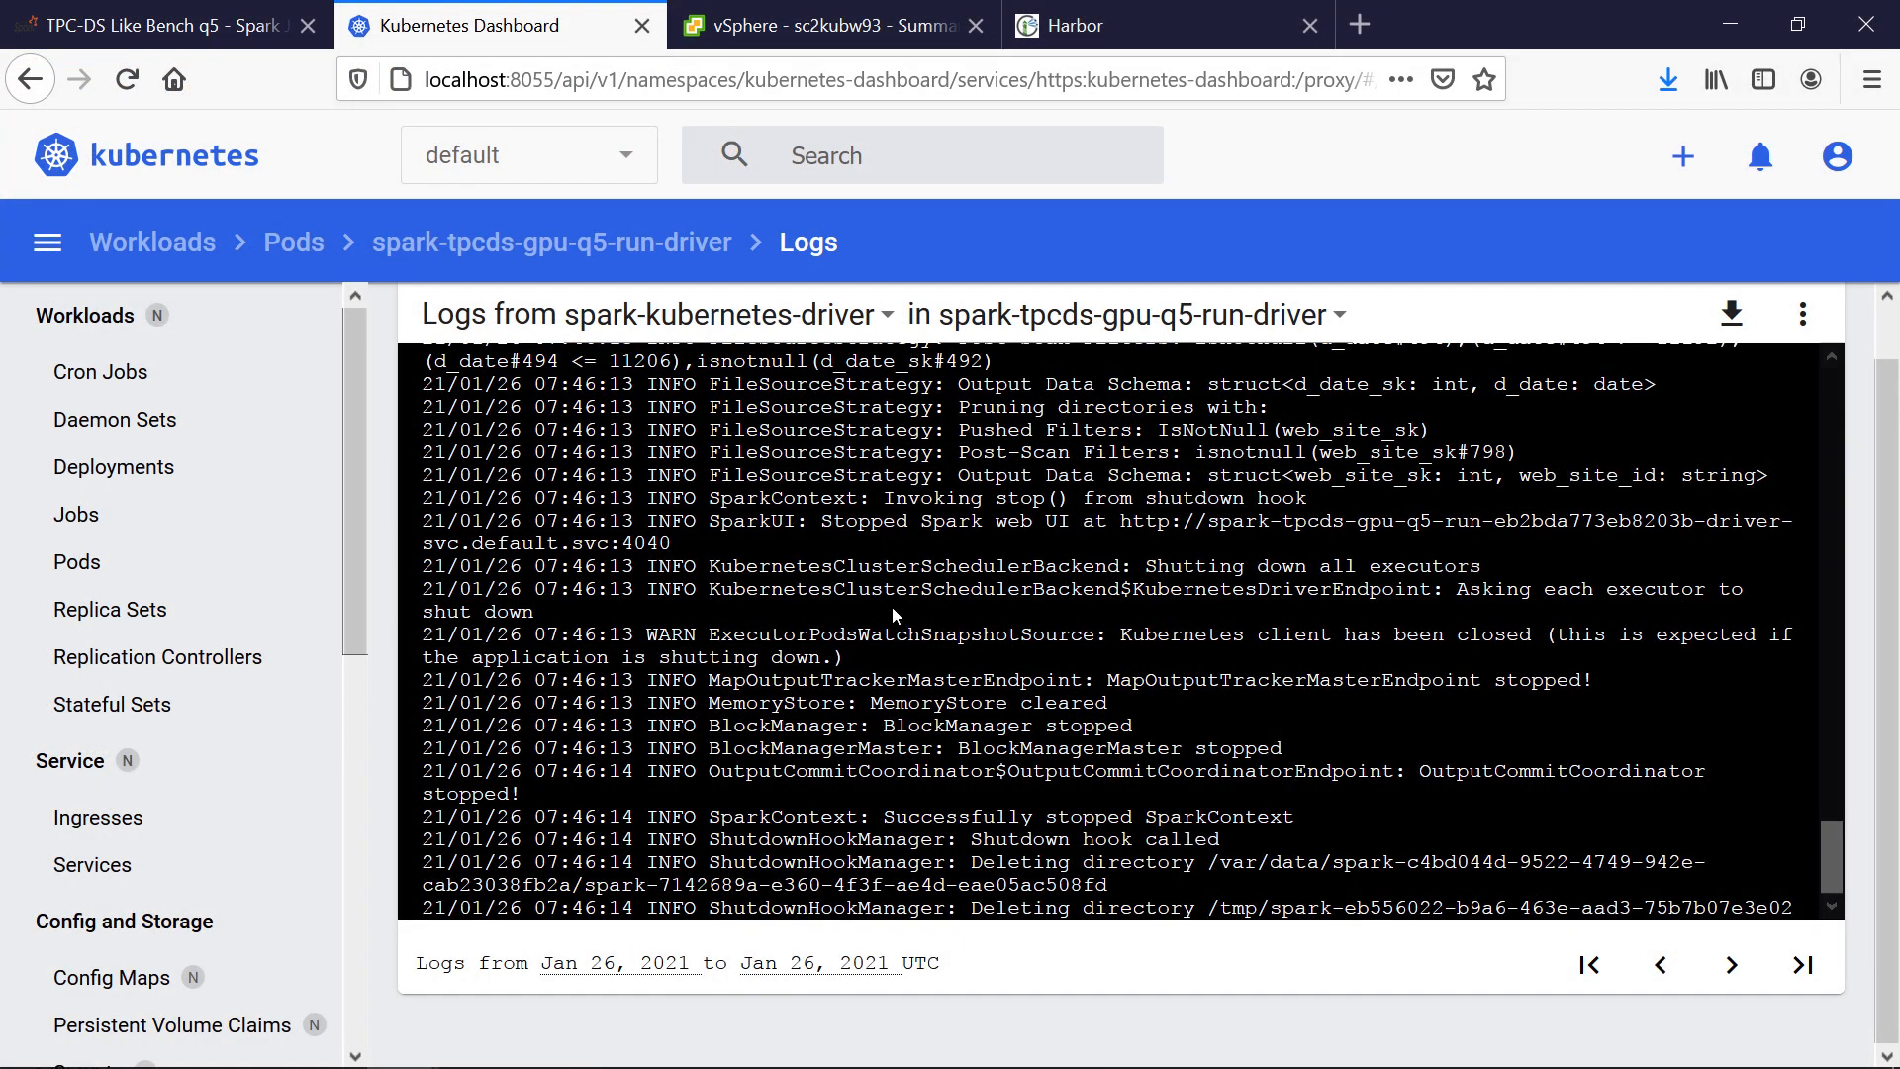
pyautogui.click(146, 24)
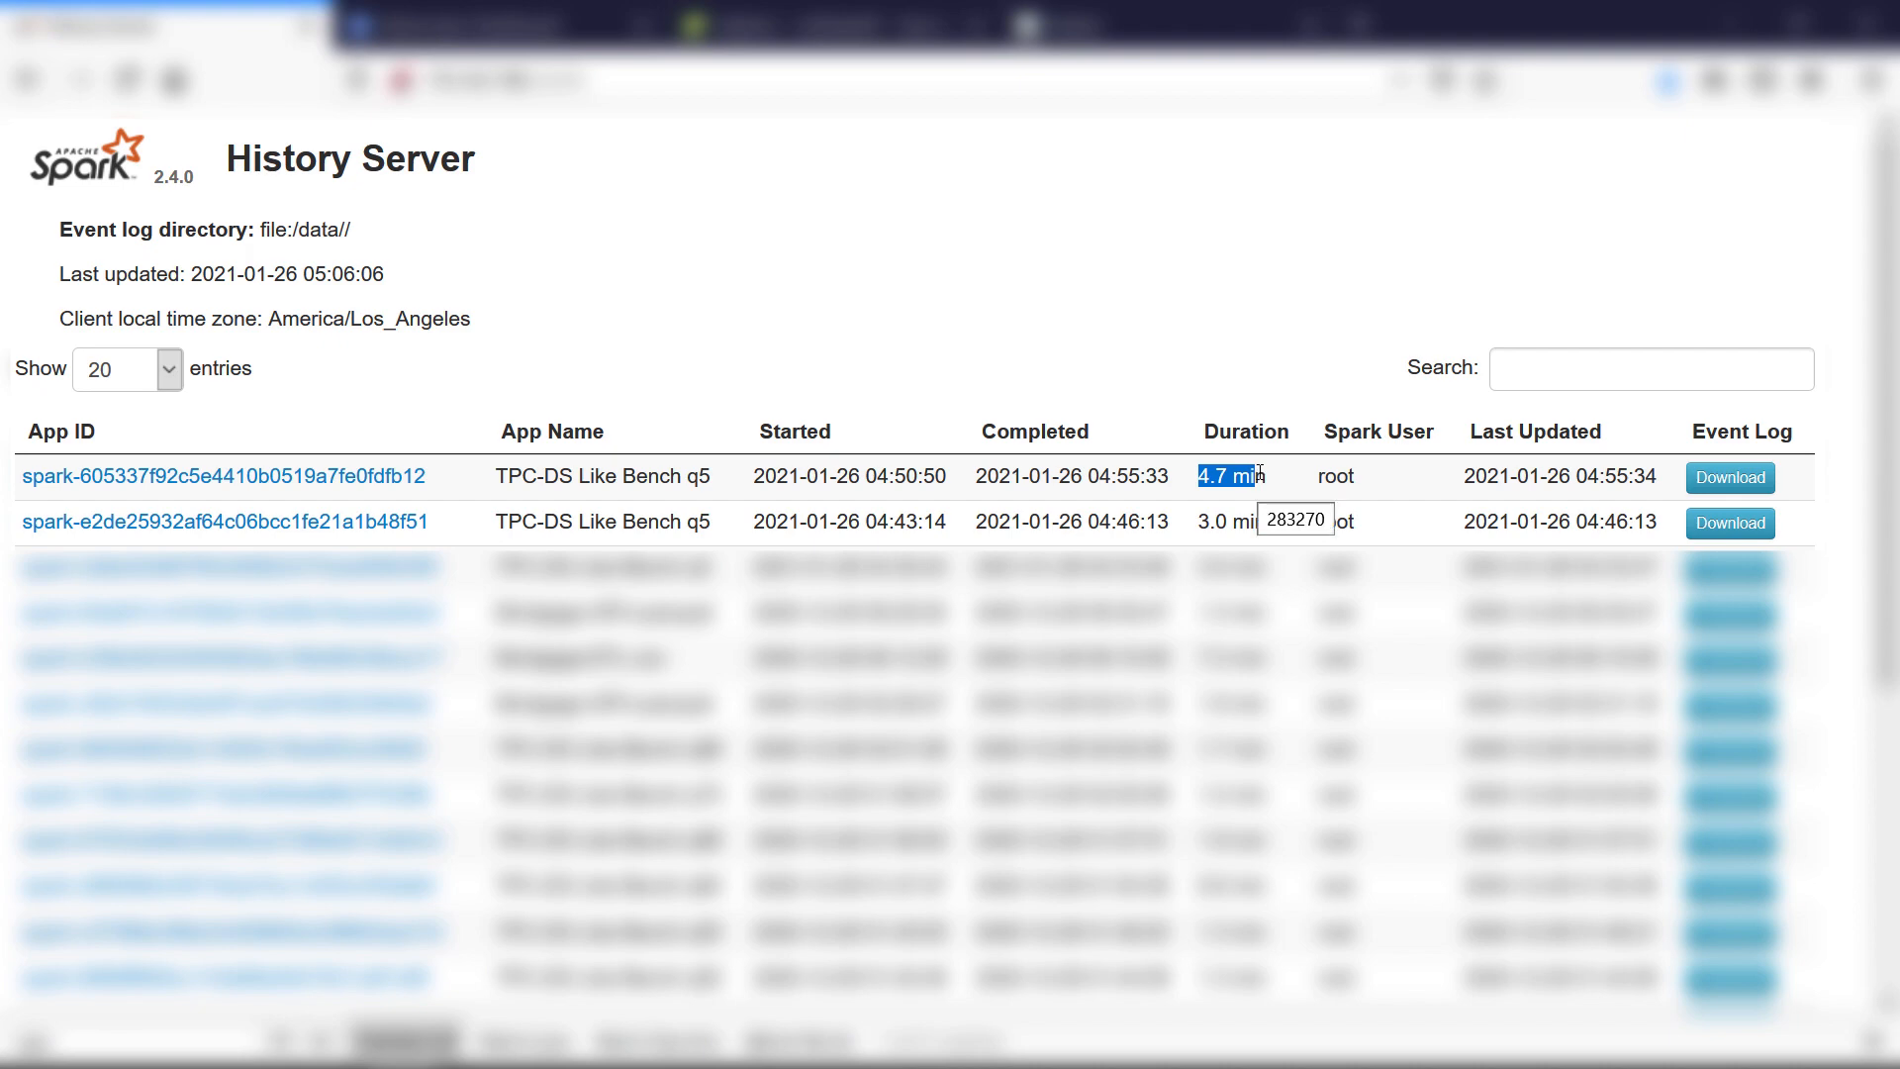
pyautogui.moveTo(1197, 535)
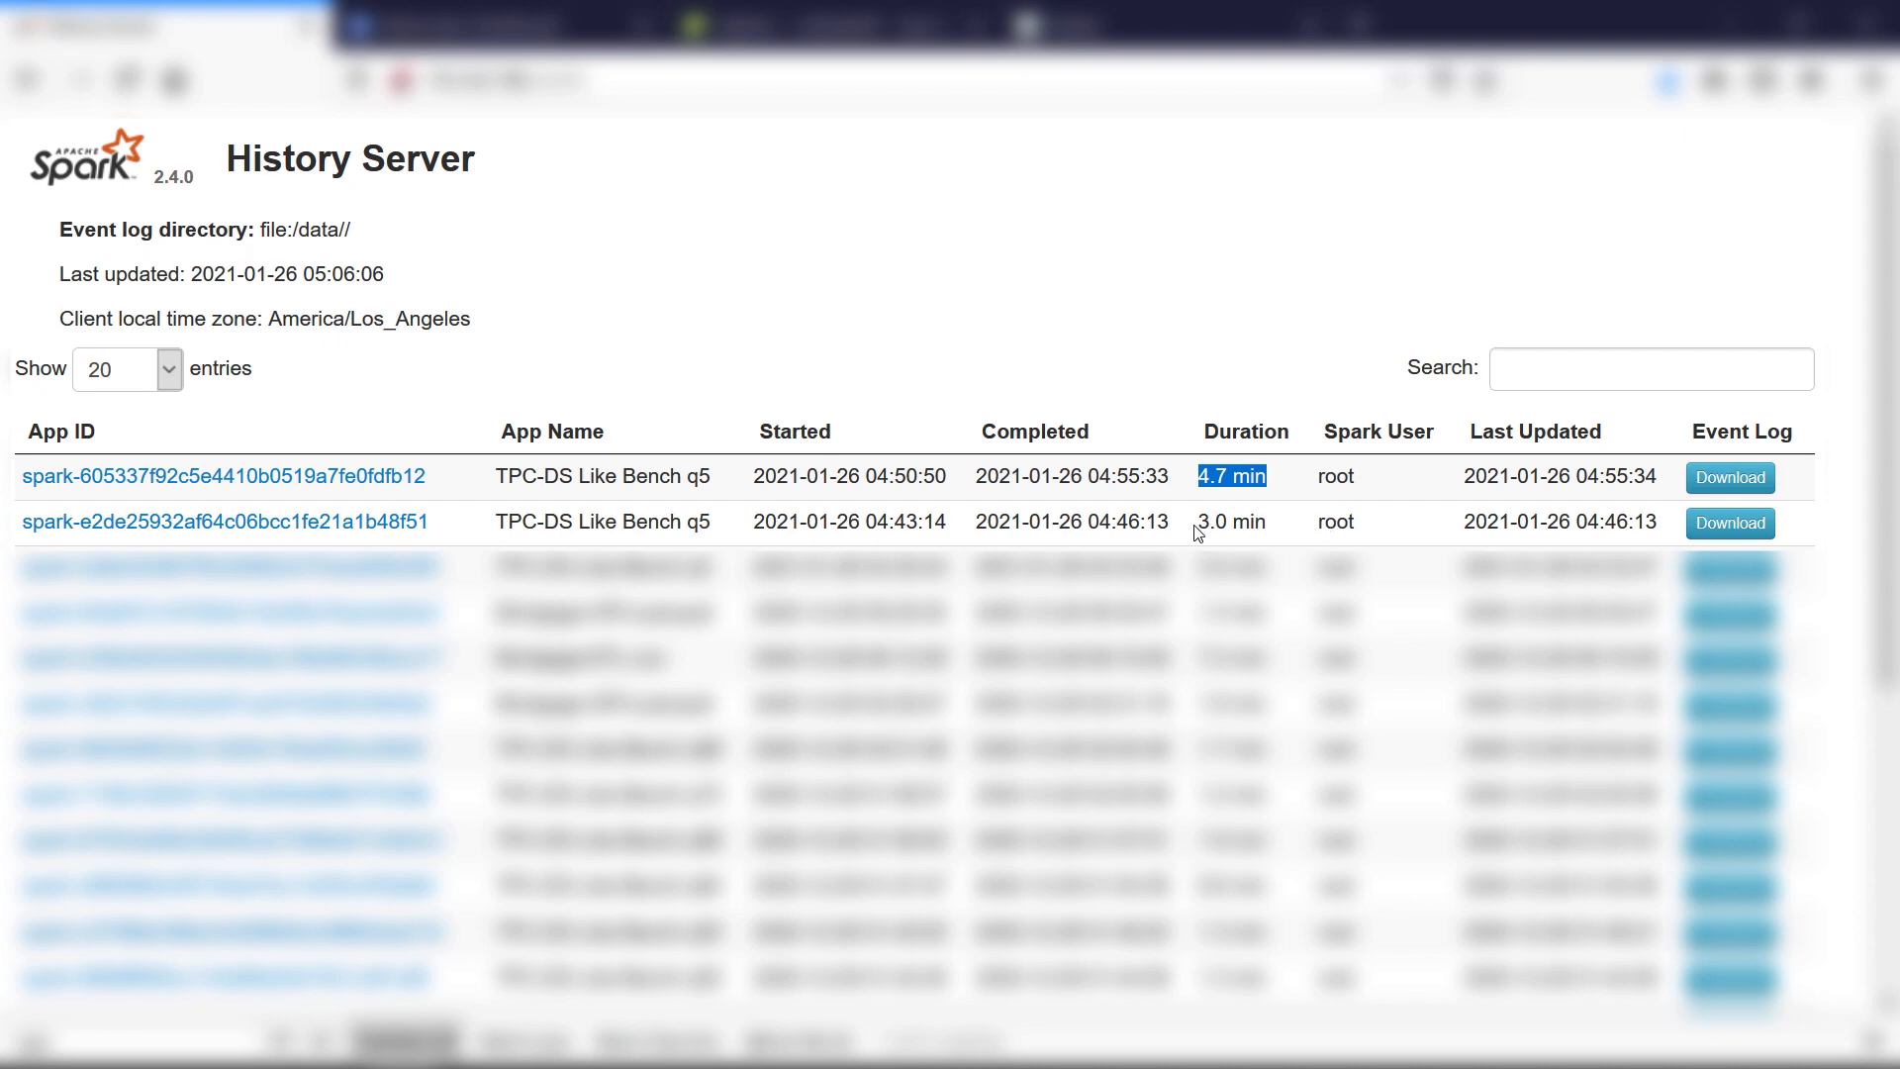